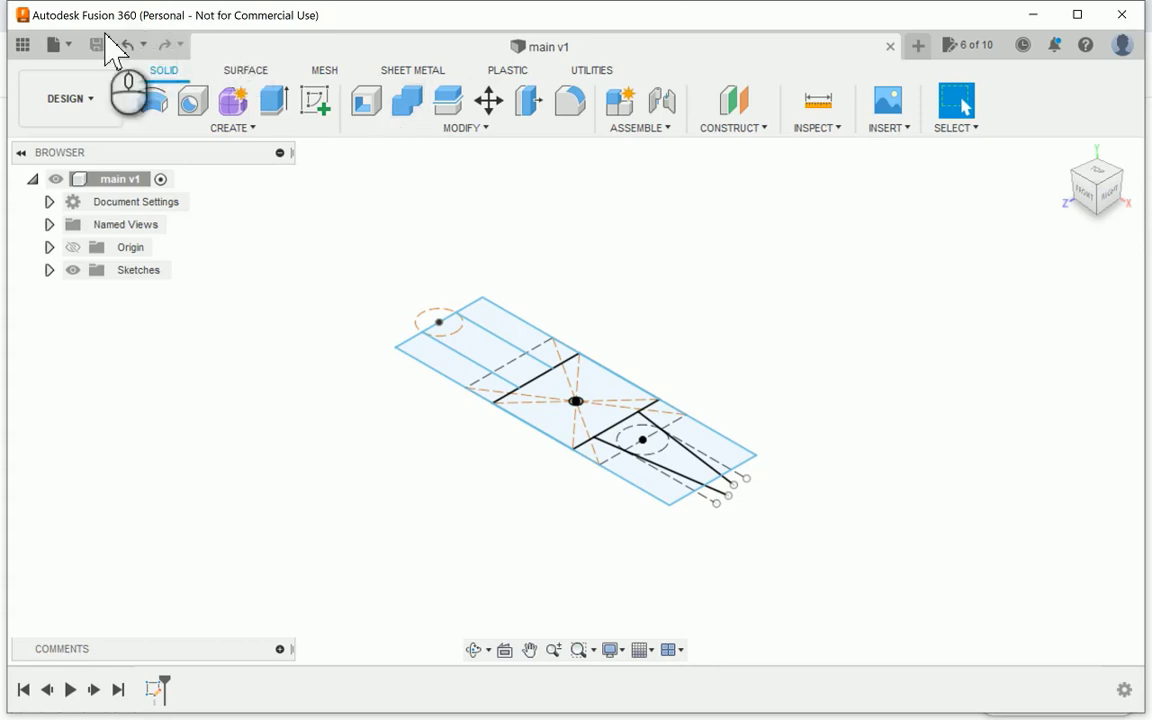
Step: Save a copy of the main template design named 'left'
click(52, 44)
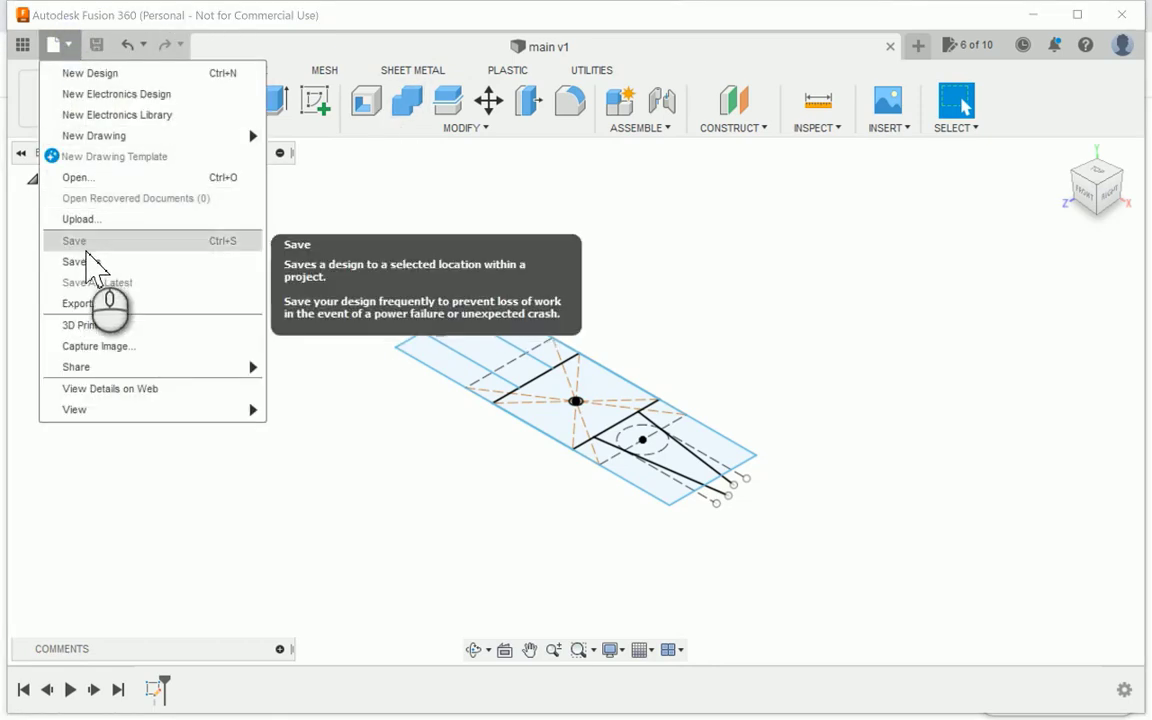
click(72, 240)
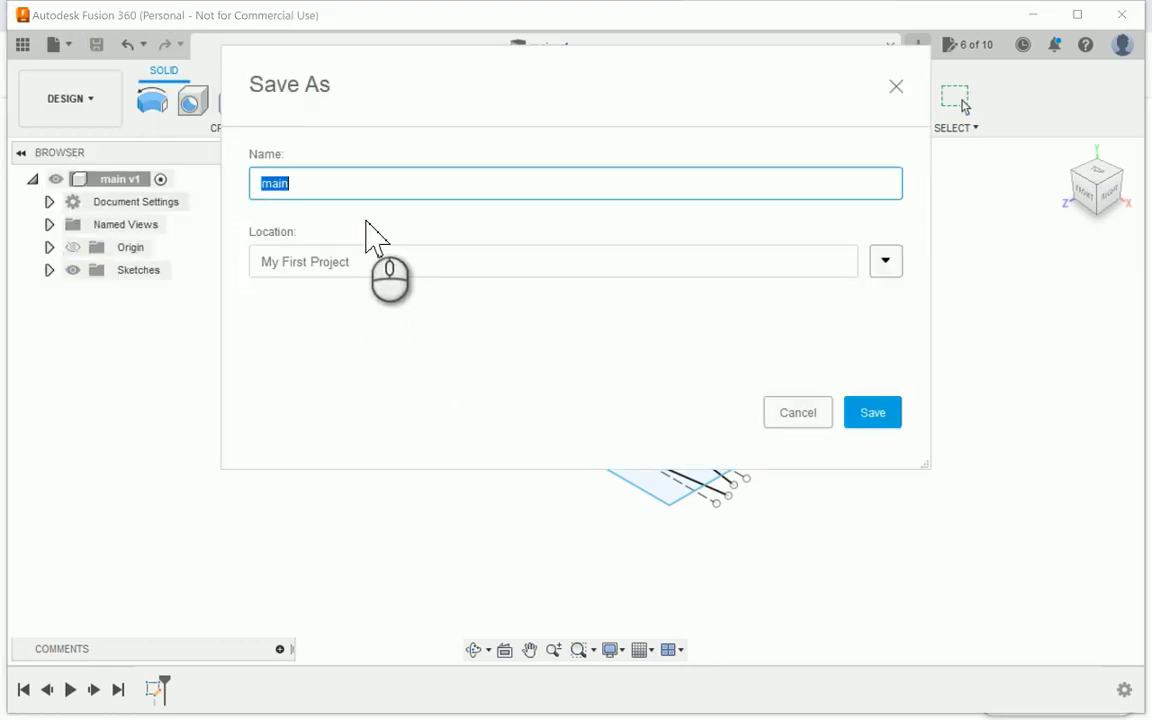
click(872, 412)
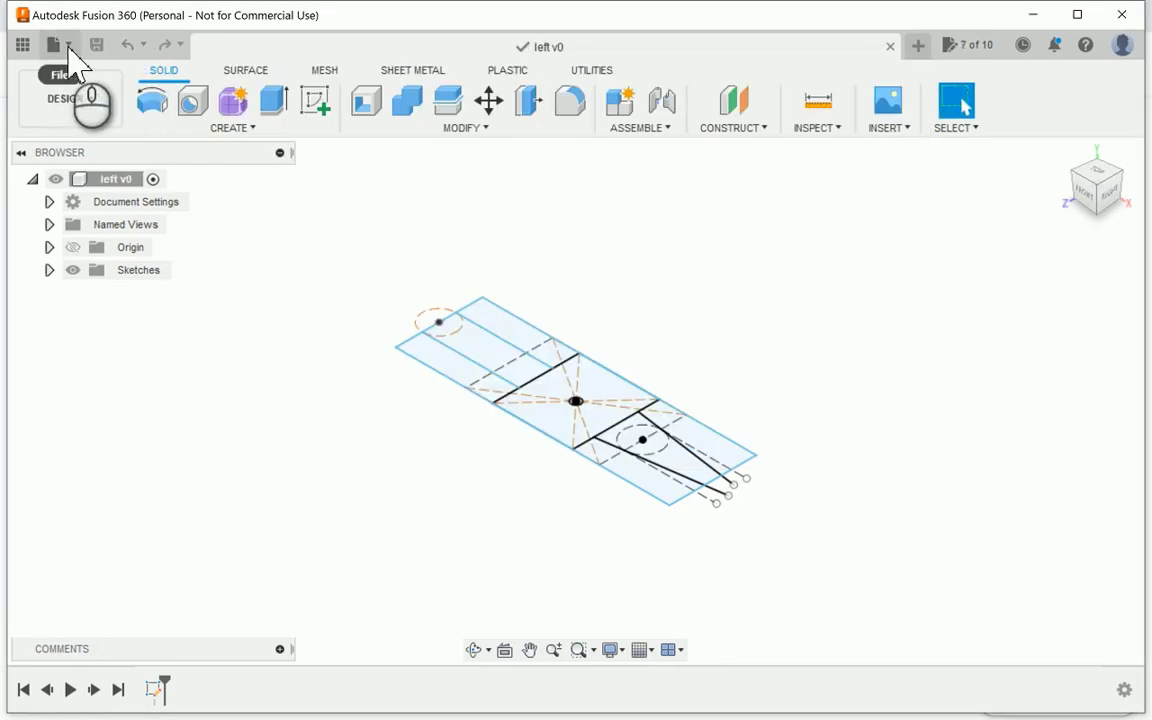
Step: Save a second copy of the design named 'right'
click(60, 44)
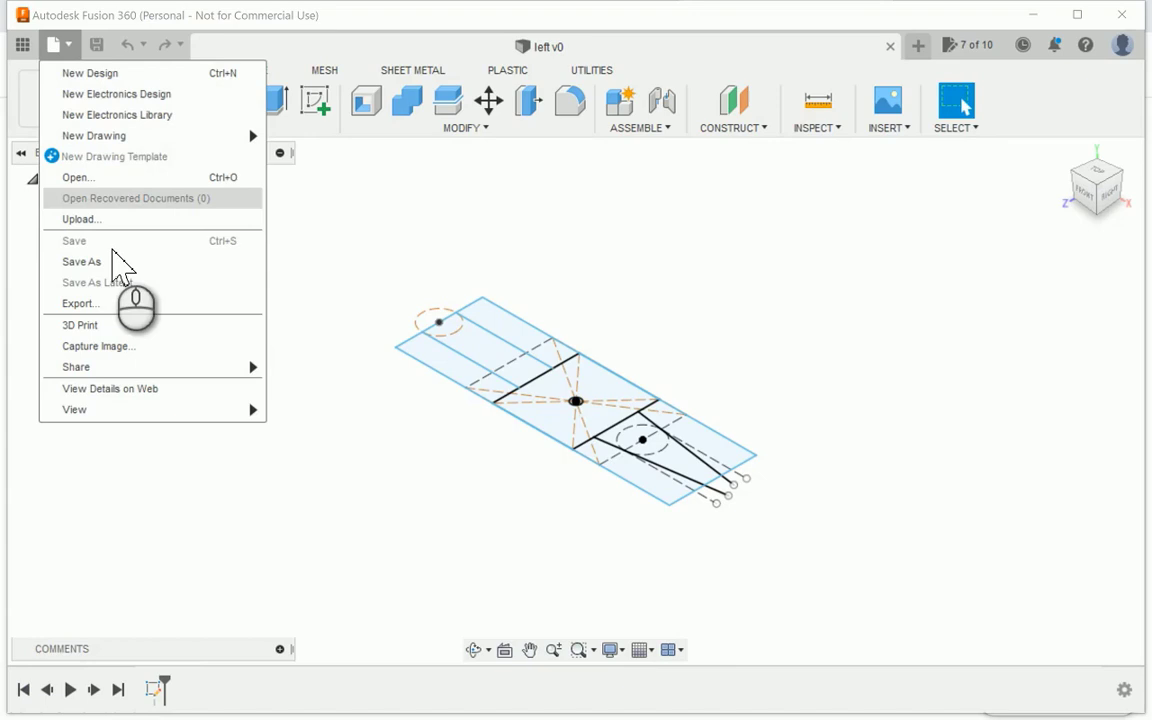
click(82, 260)
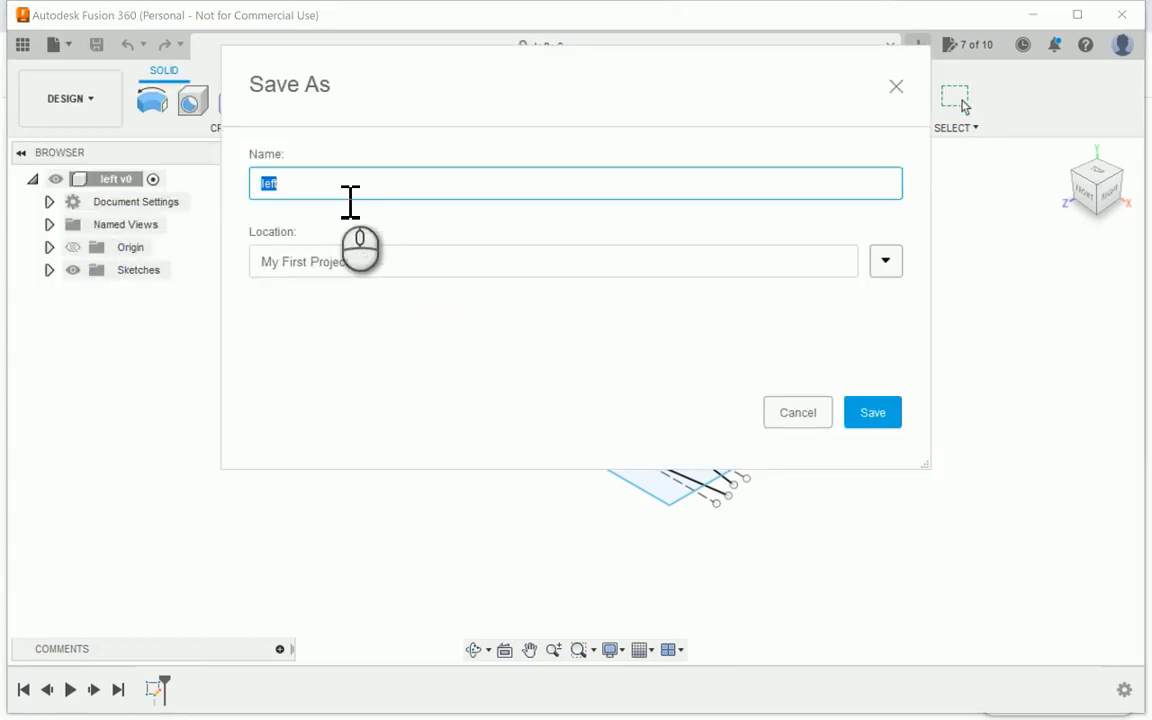
click(872, 412)
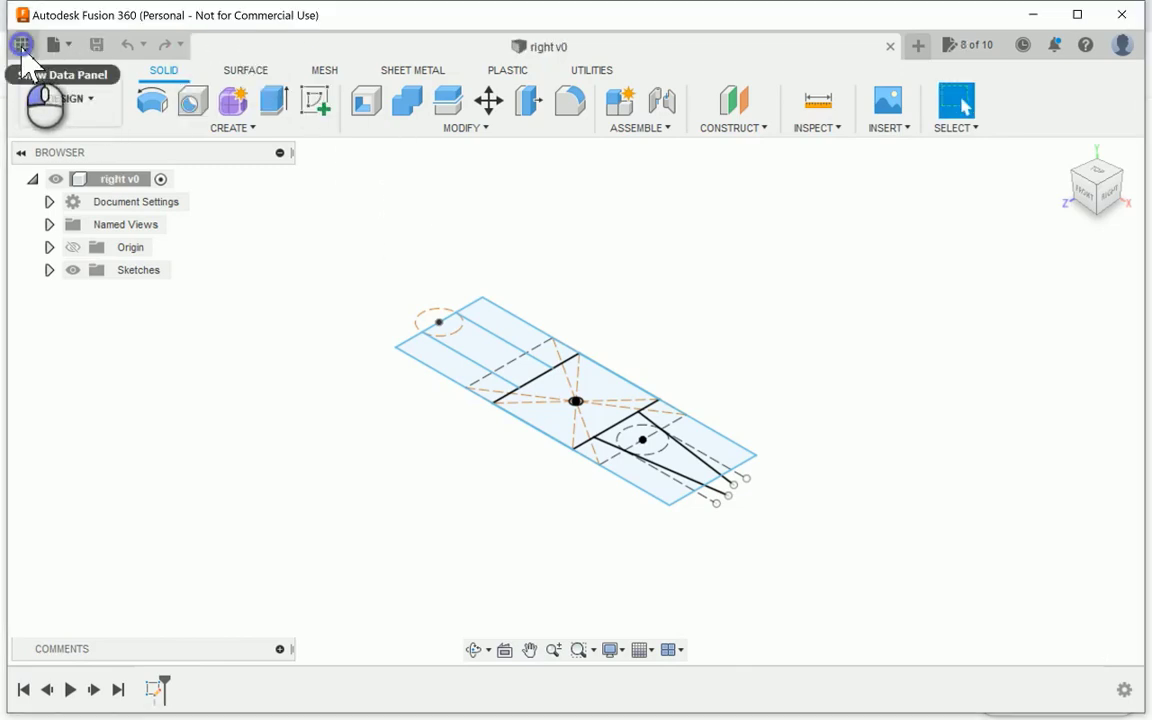
Step: From the Data Panel project files, bring up the 'left' and 'main' designs in their own tabs
click(20, 44)
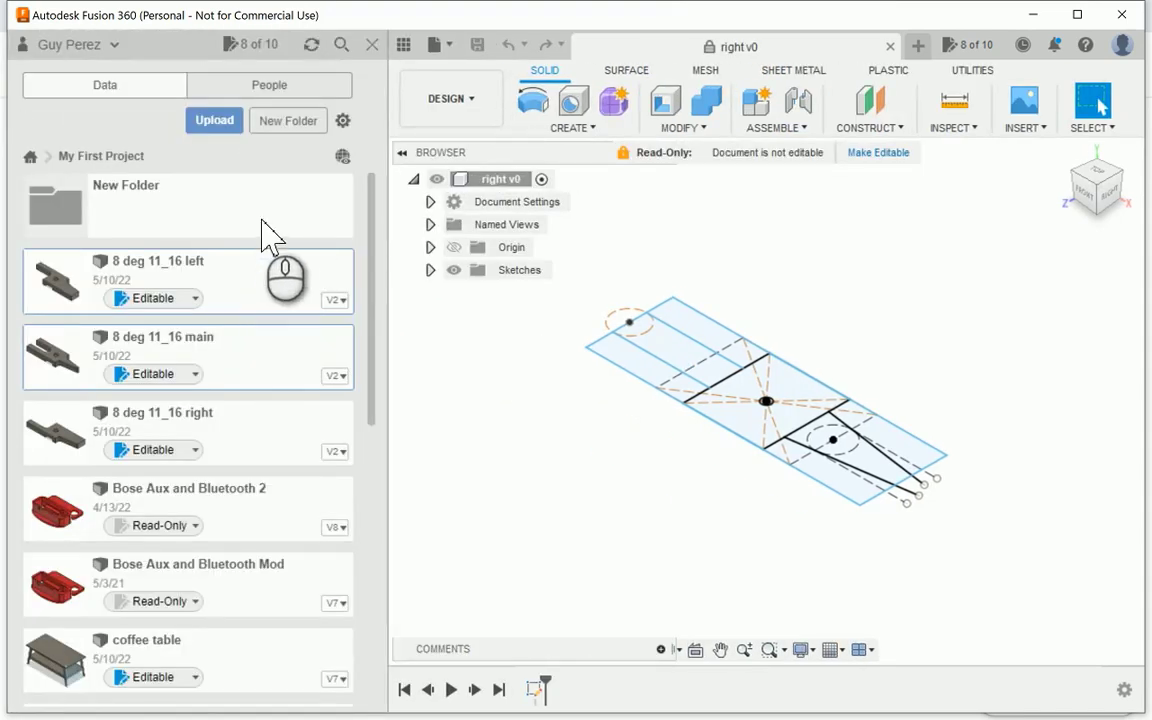
scroll(down, 3)
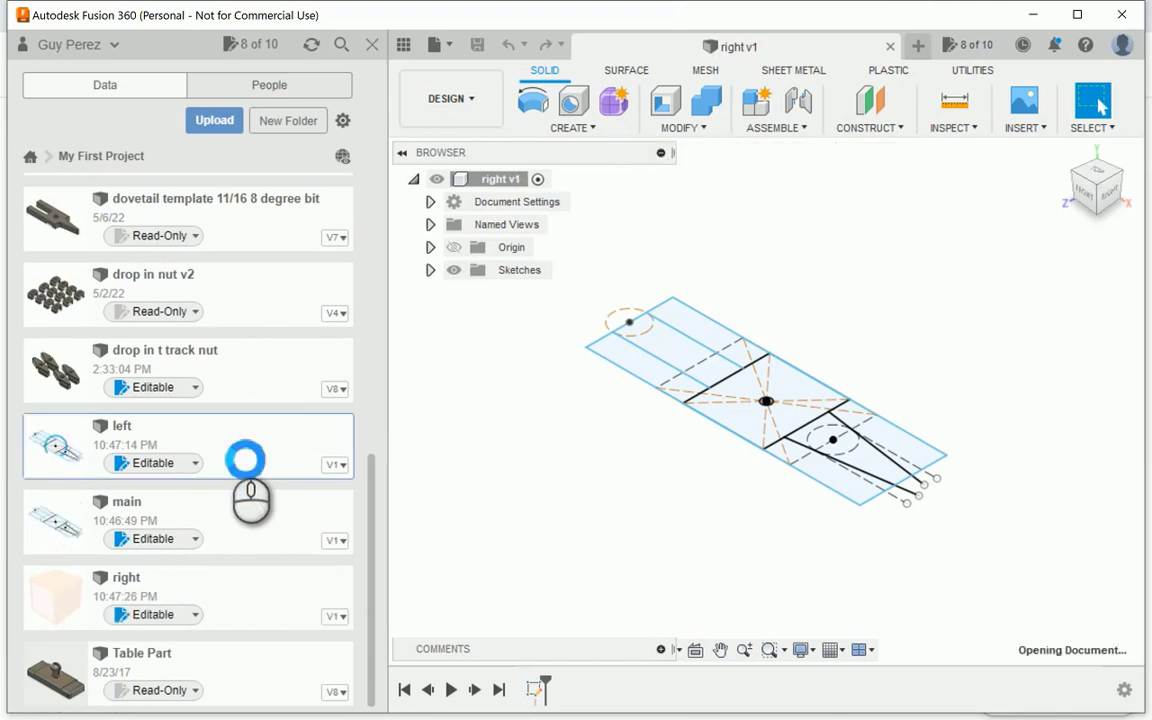
double_click(122, 424)
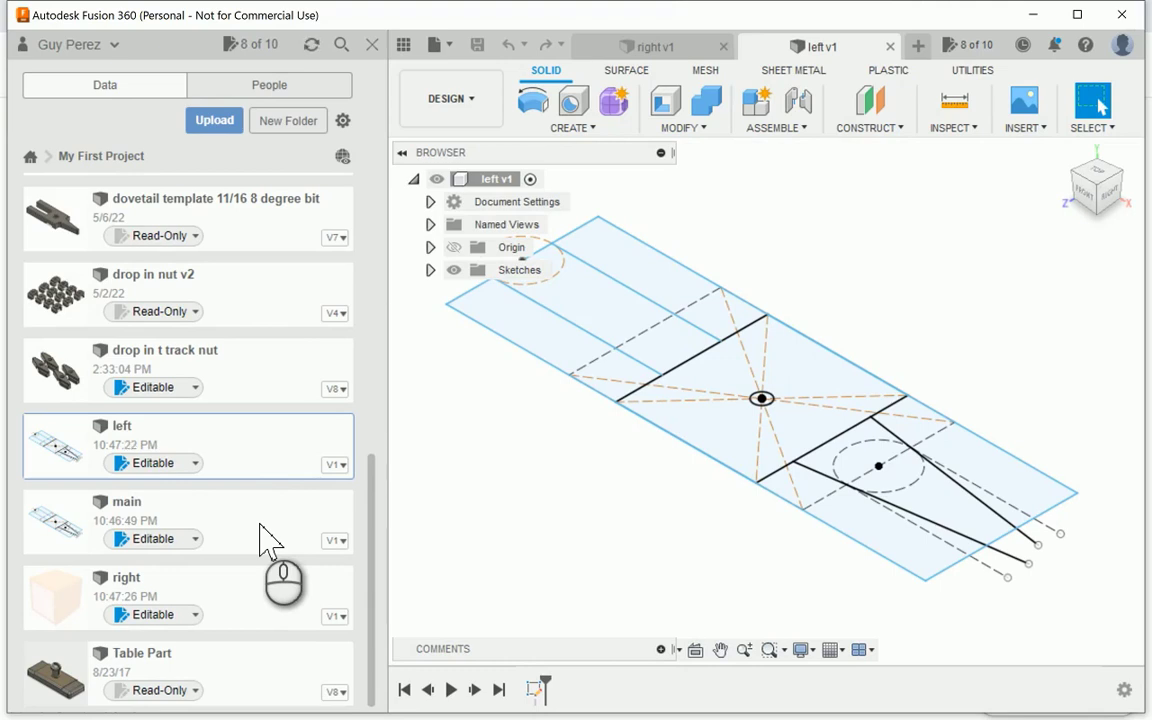
double_click(126, 500)
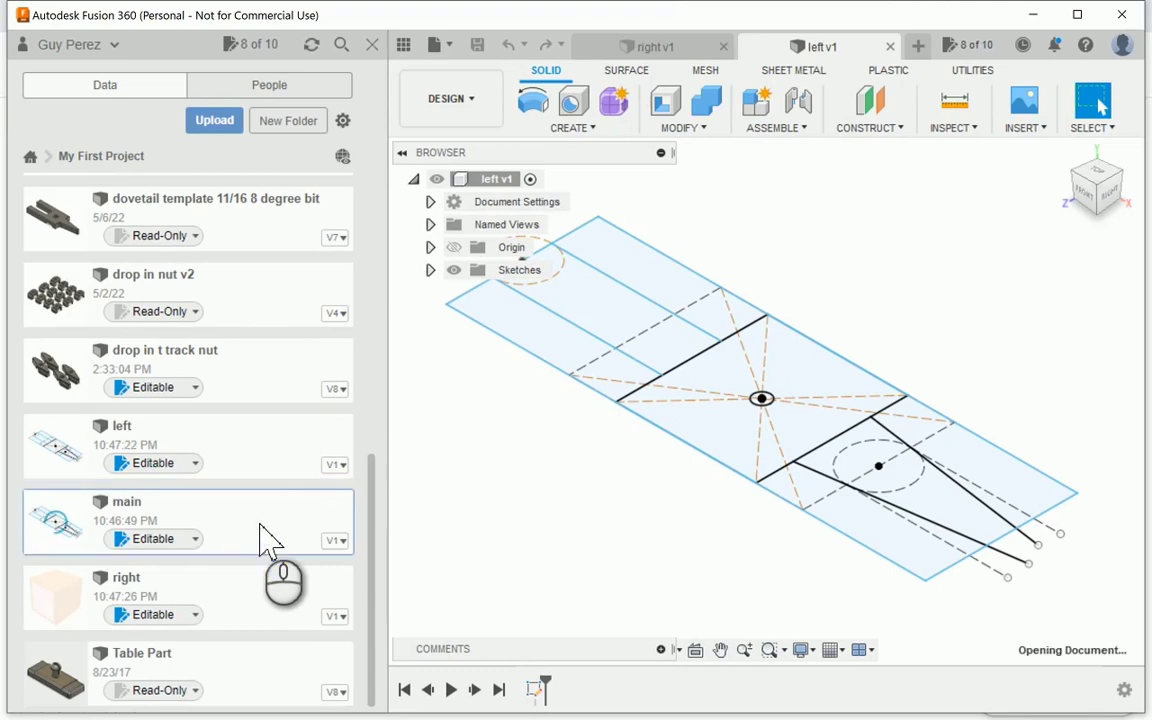
mouse_move(378, 58)
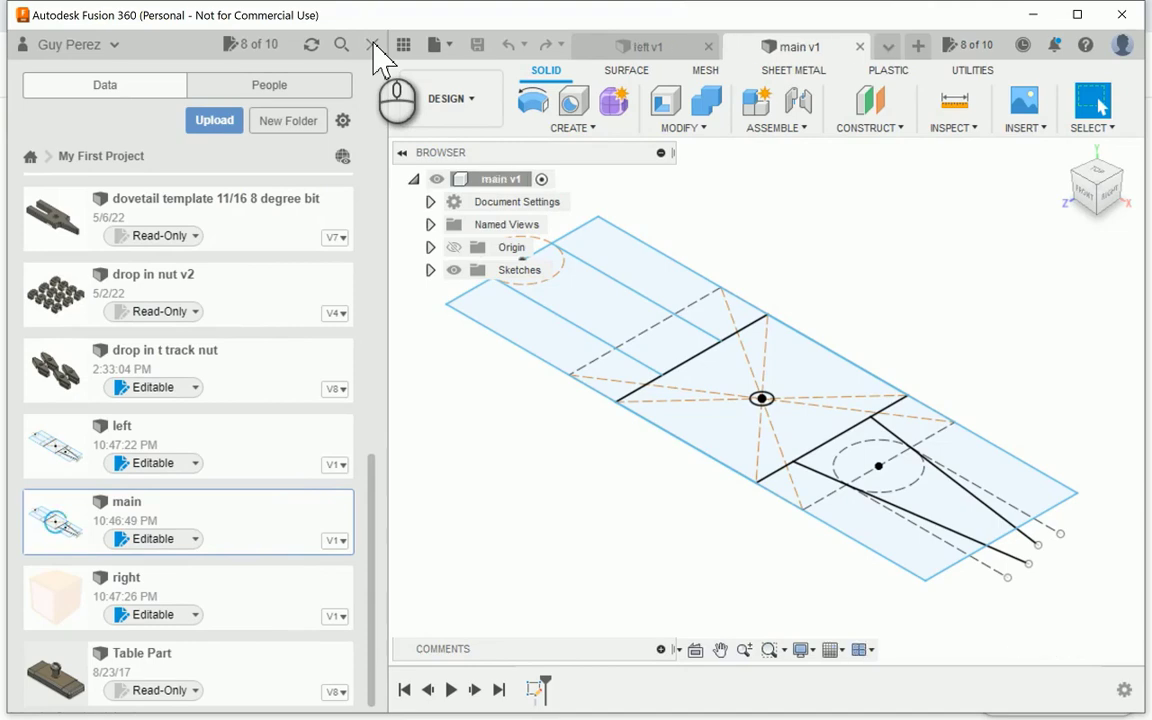
Step: Extrude the main template's sketch profiles into a solid forked pin body with slot and central hole
click(404, 44)
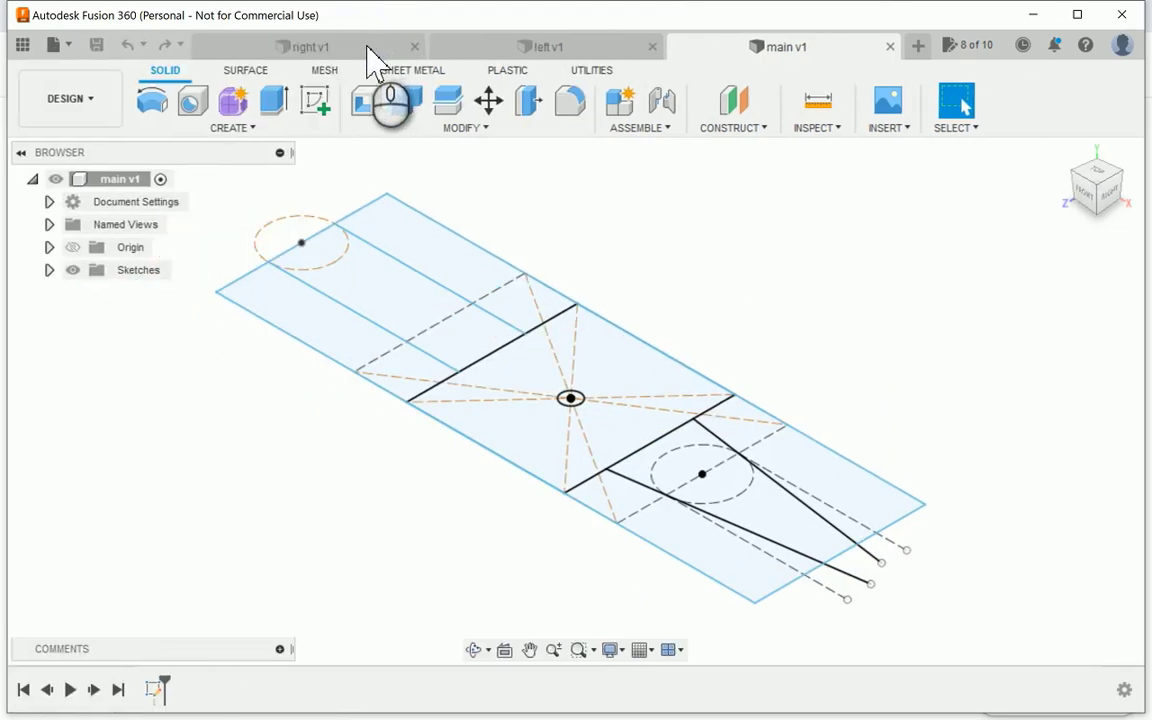
mouse_move(776, 410)
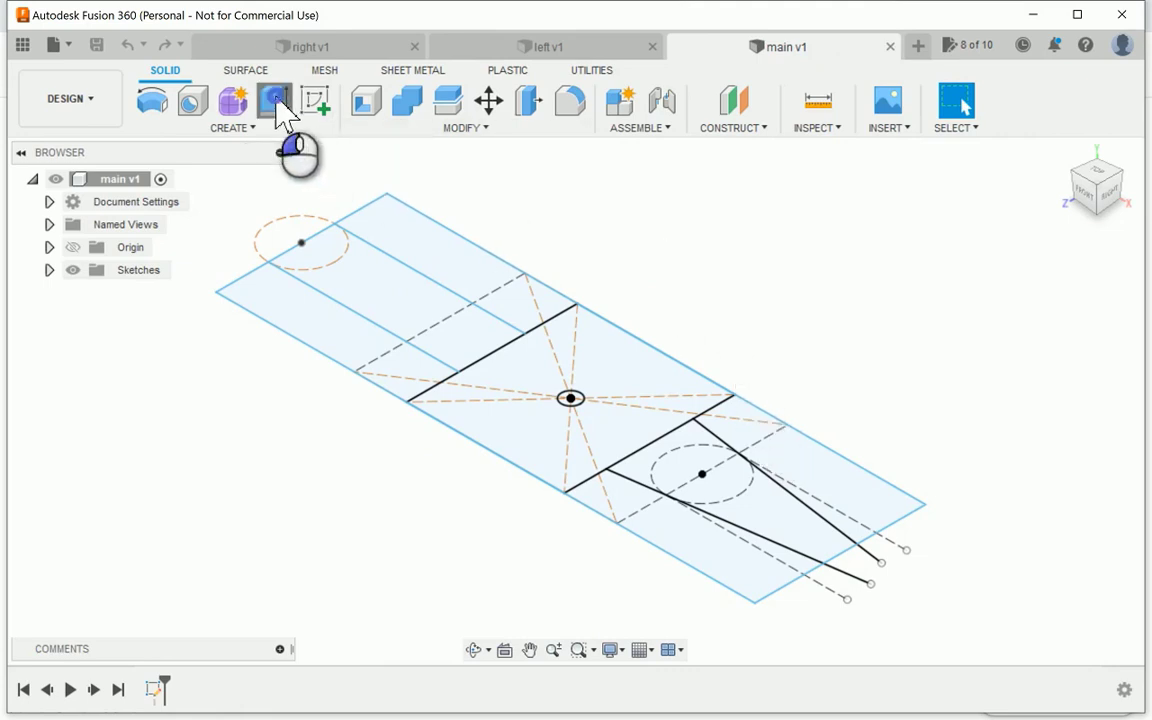
click(274, 100)
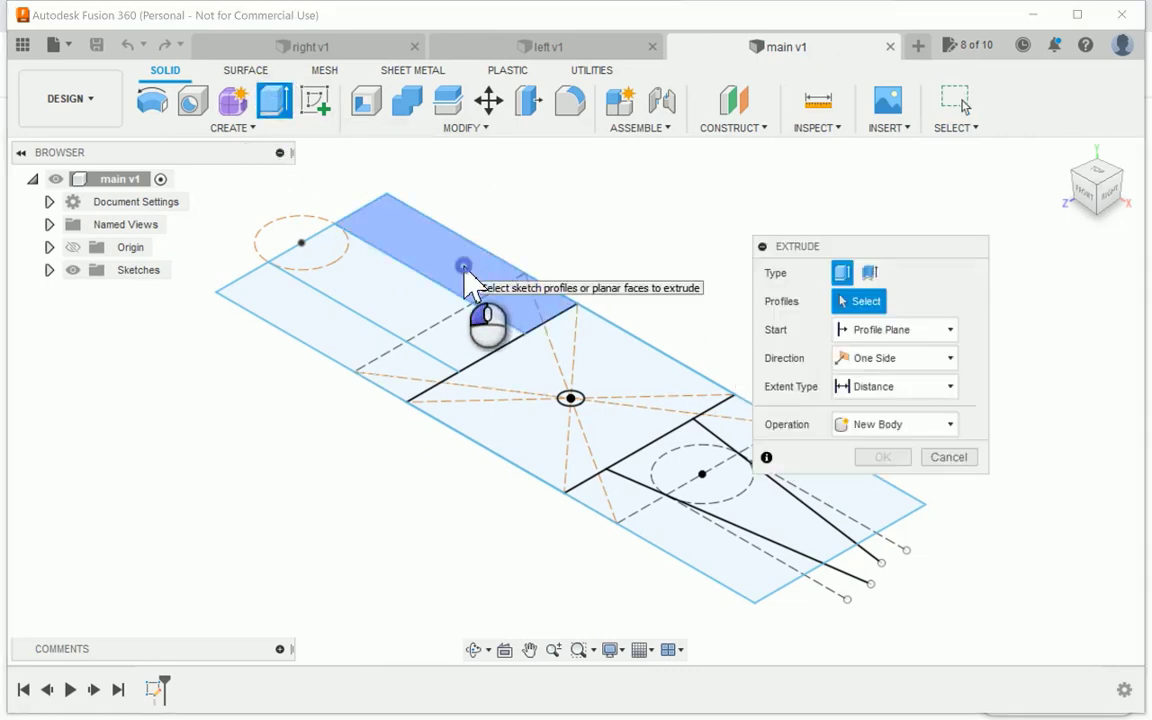
click(464, 268)
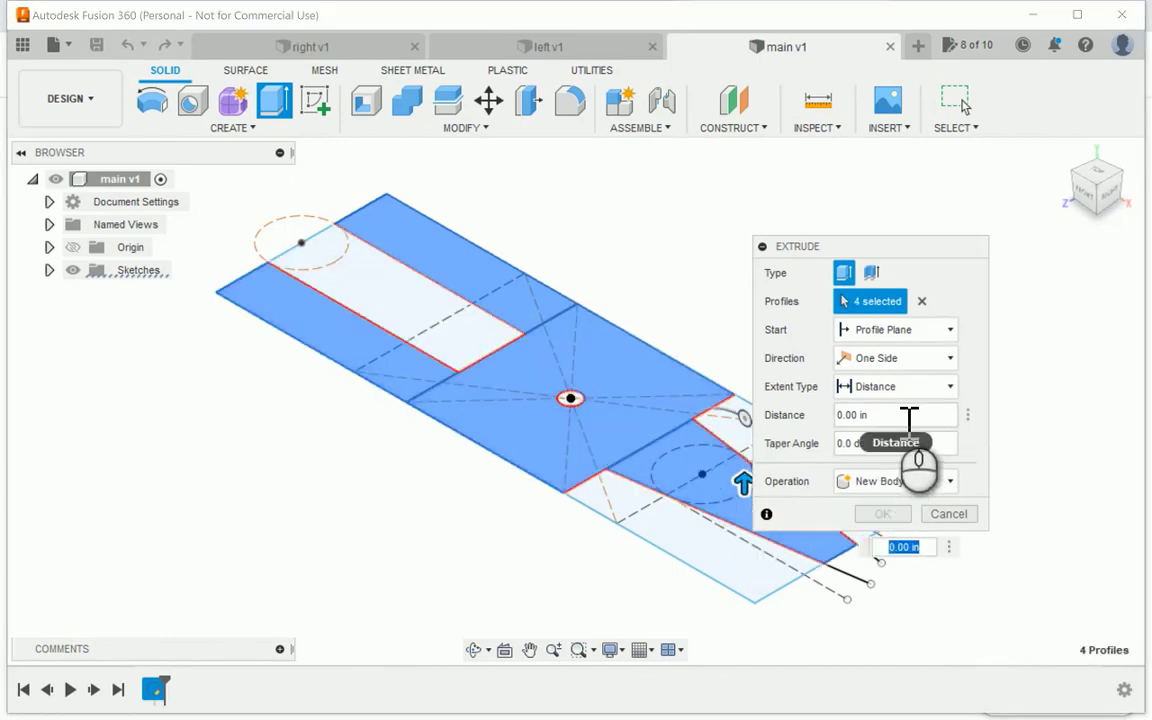
click(880, 512)
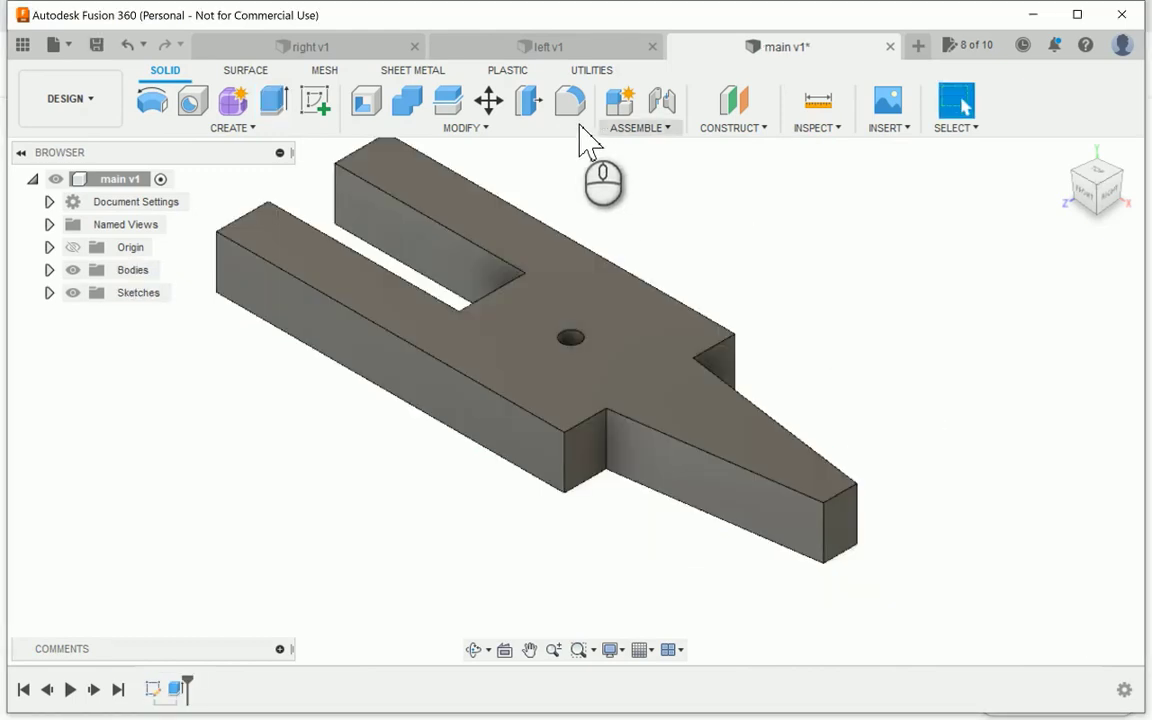
Step: Offset the angled faces and fillet the slot and neck inside corner edges
click(528, 100)
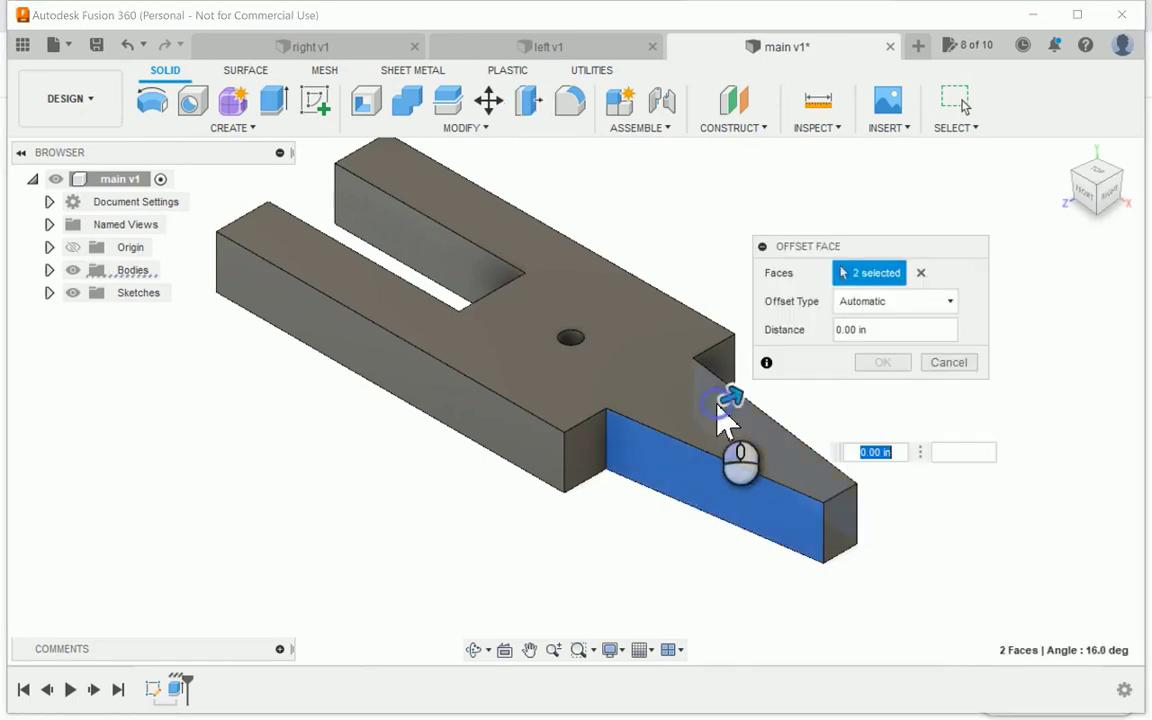
mouse_move(850, 414)
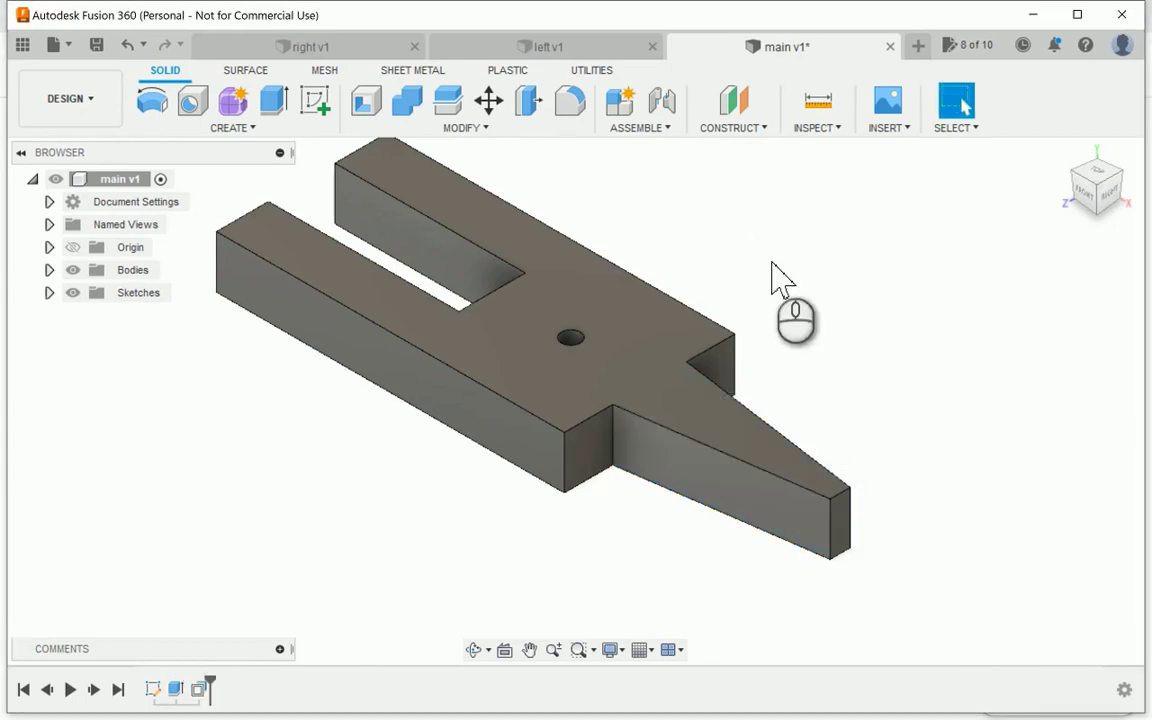
click(570, 100)
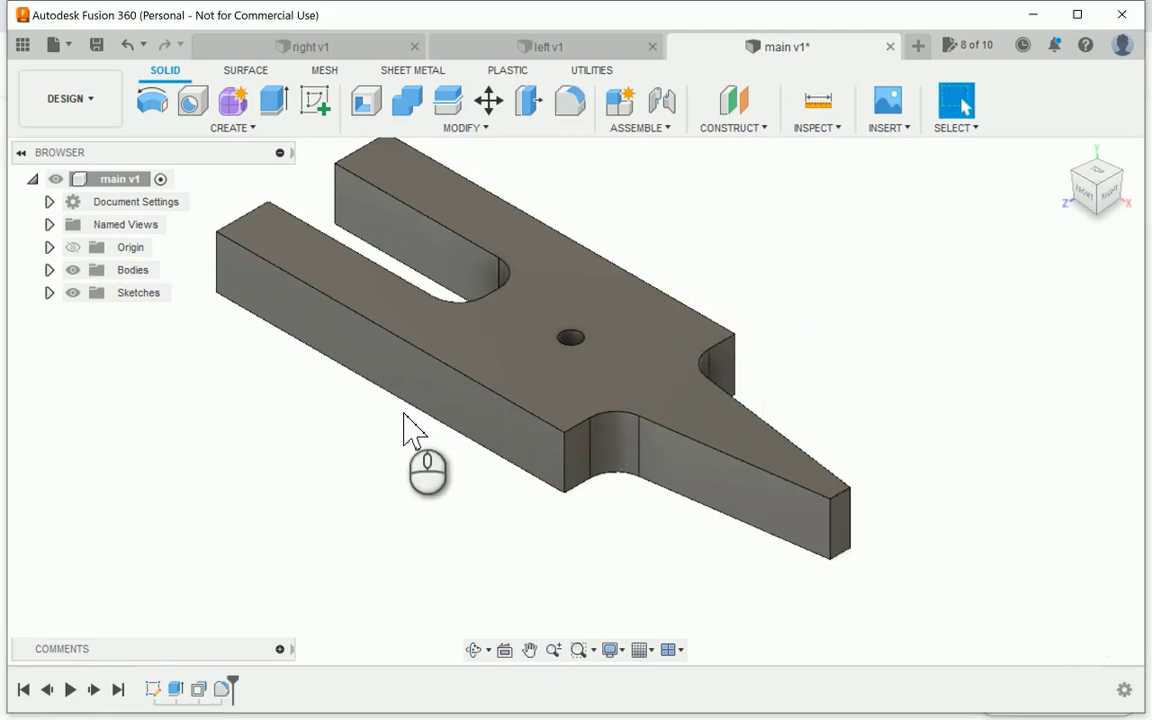
mouse_move(456, 380)
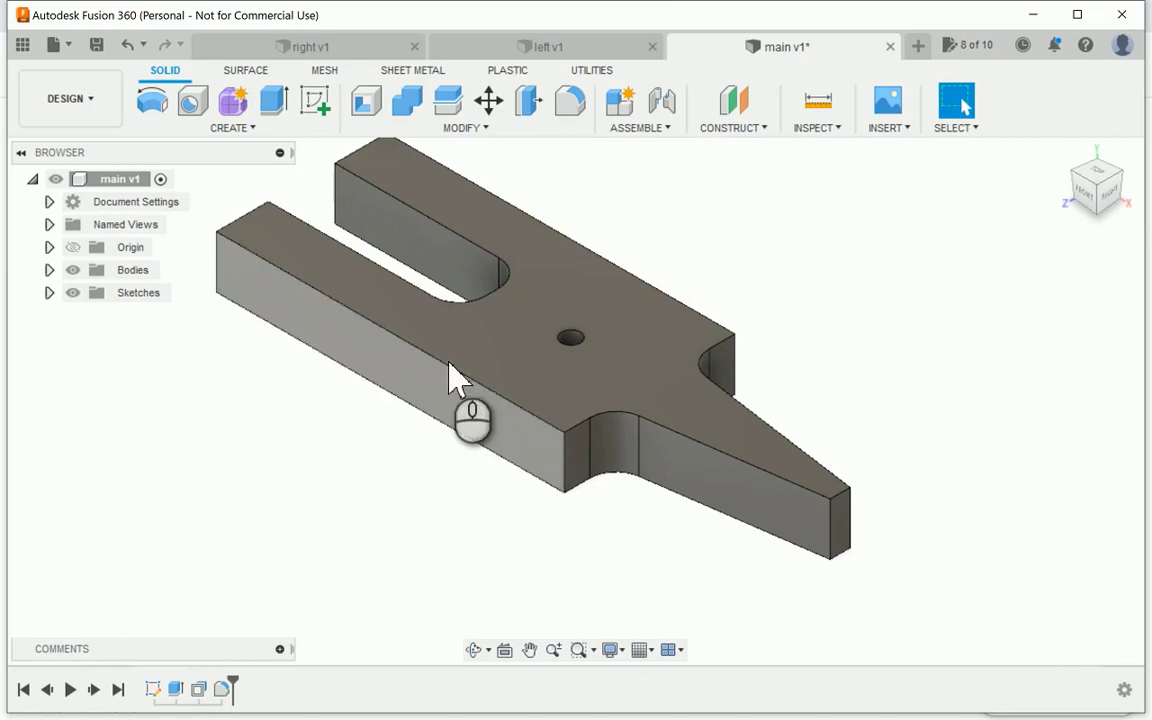
mouse_move(316, 104)
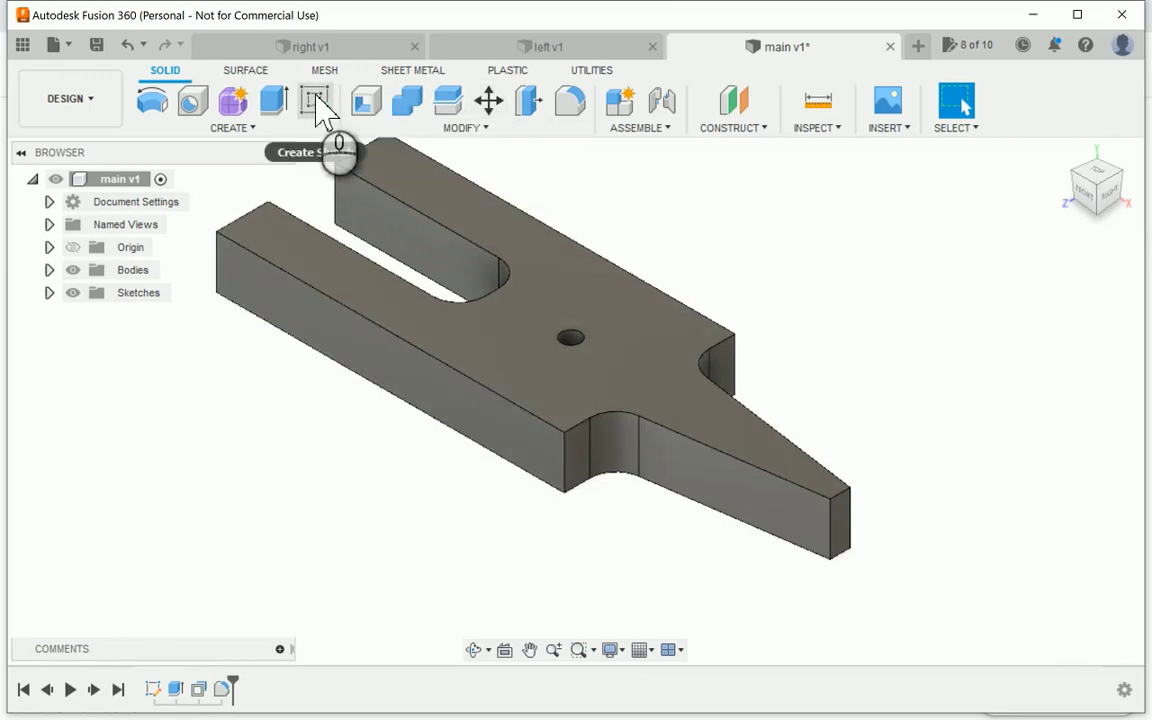
Step: Sketch a circle around the central hole on the top face and extrude it as a counterbore recess
click(316, 100)
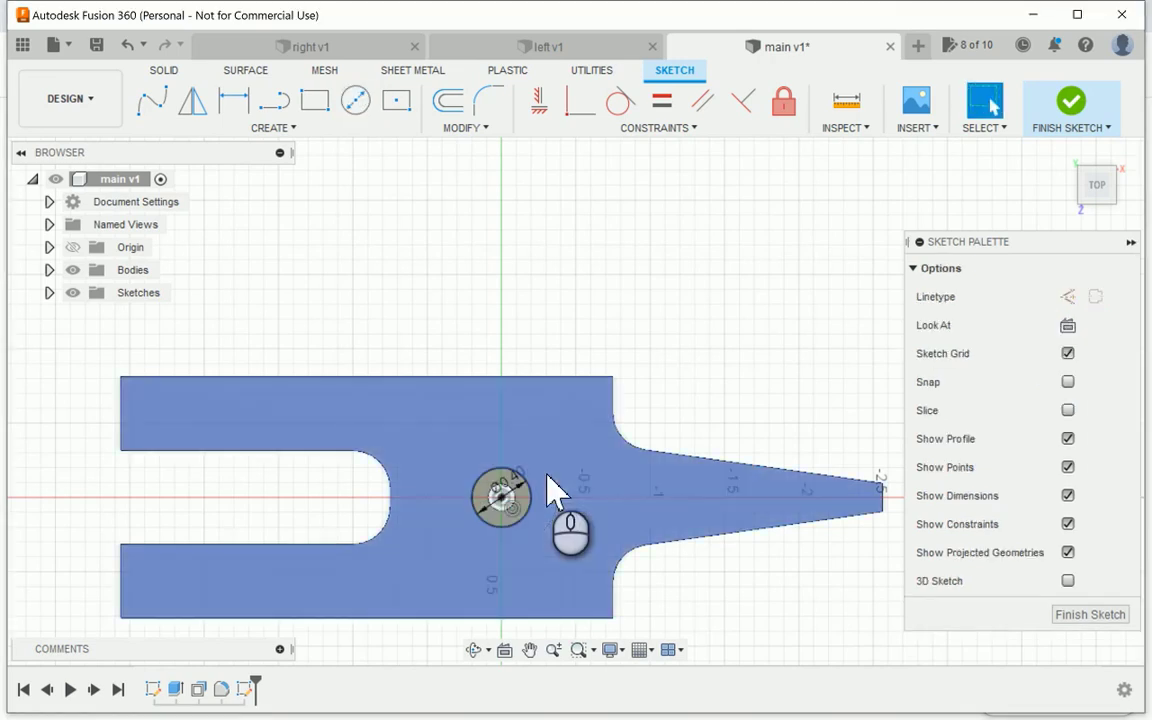
click(1072, 108)
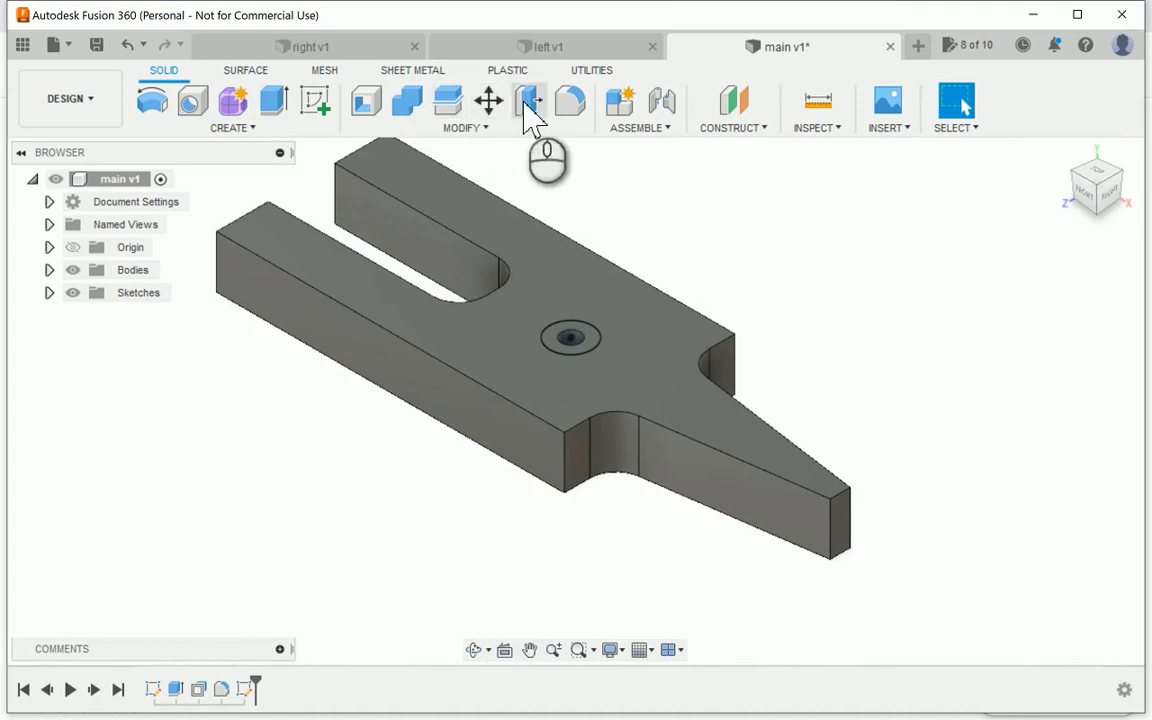
click(528, 100)
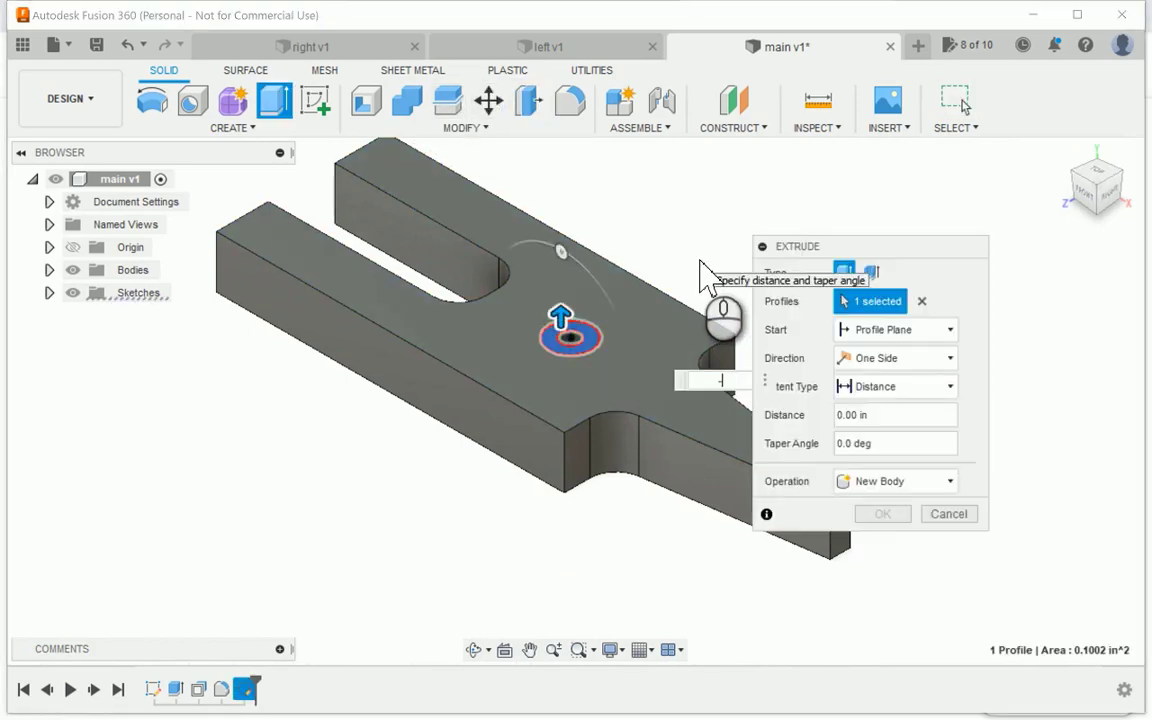
click(948, 512)
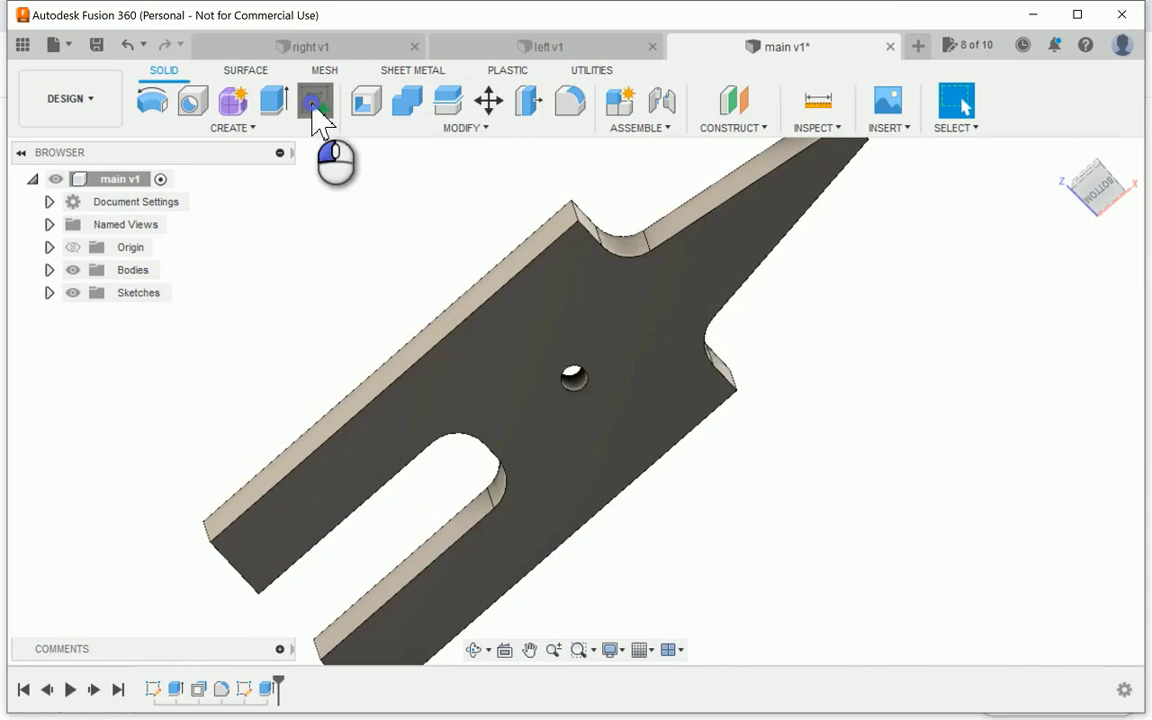
Step: Sketch the central rectangle on the underside and extrude it -3/16 in as a recess
click(314, 100)
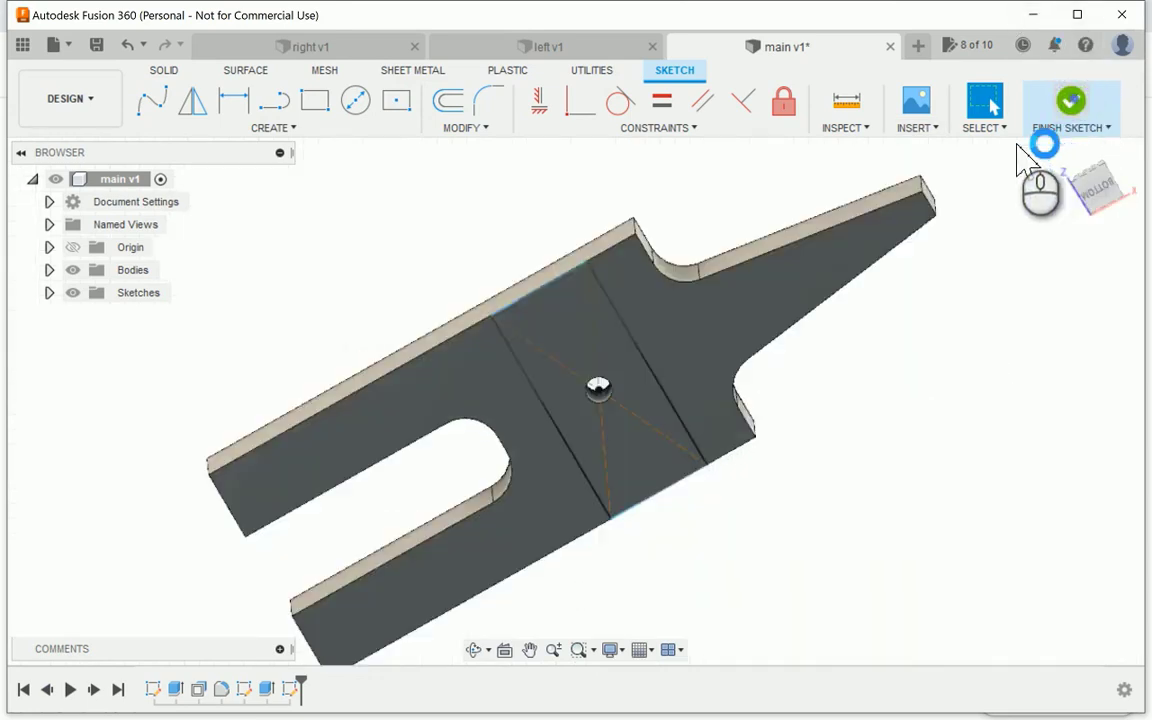
click(1072, 104)
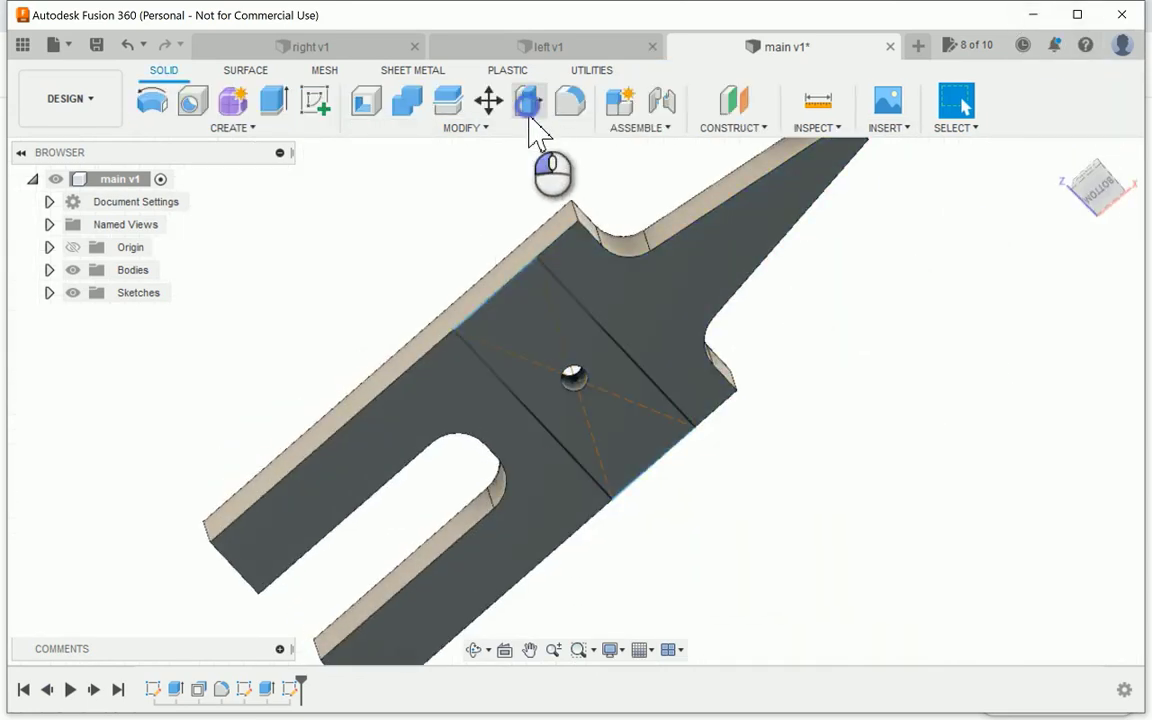
click(528, 100)
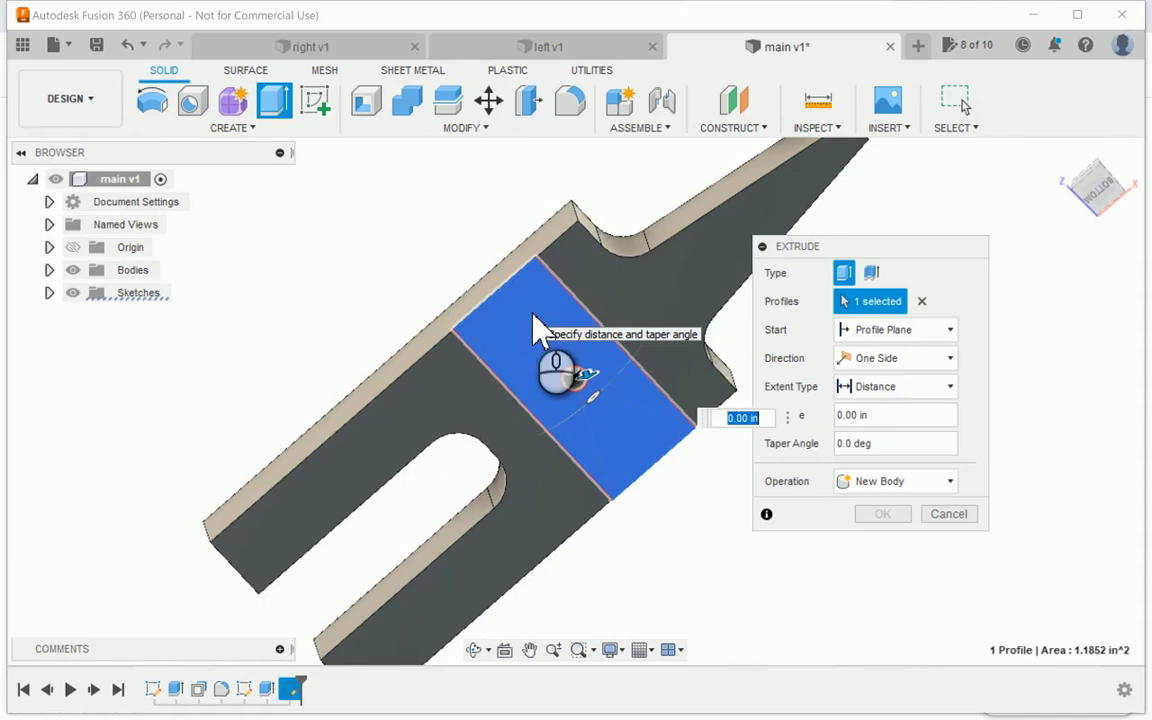
text(-3/16)
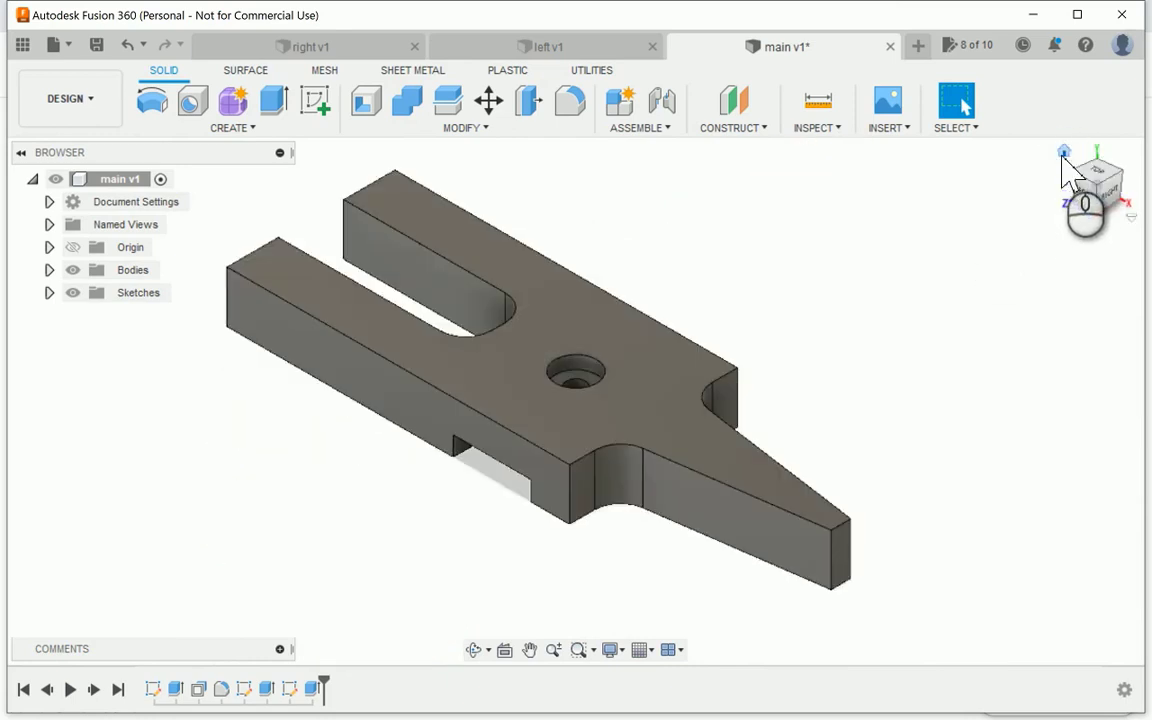
mouse_move(572, 156)
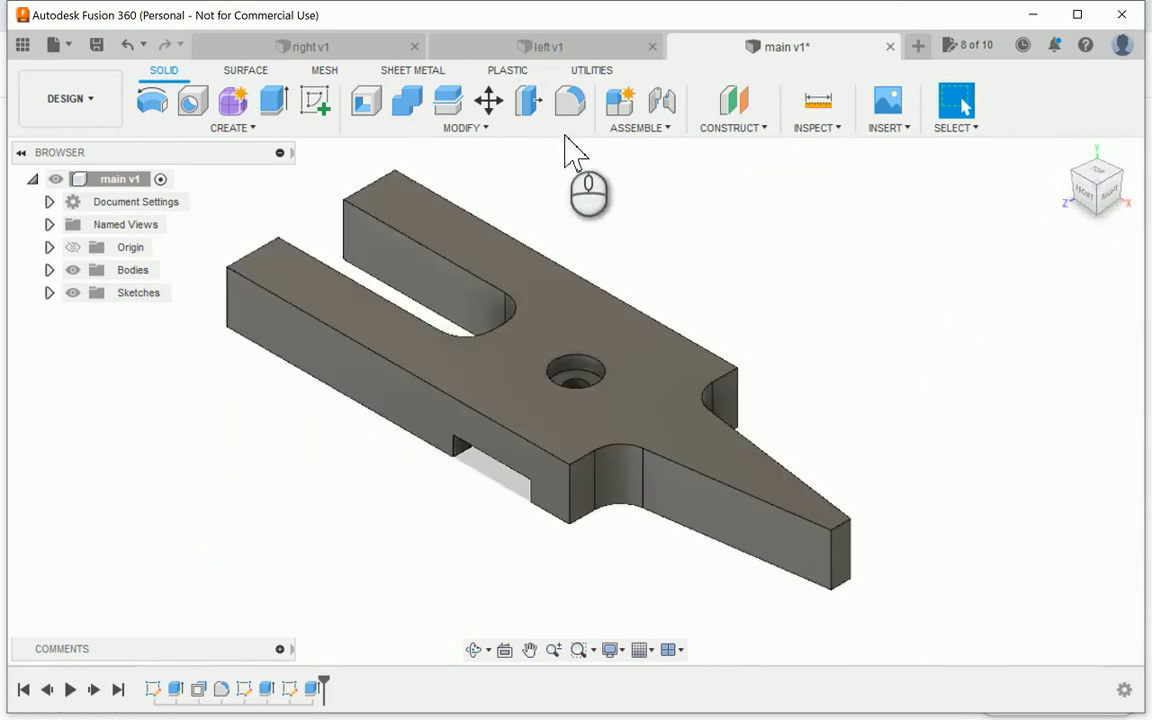
Step: Fillet the main template's outer edges at .04 in radius and save the design
click(570, 100)
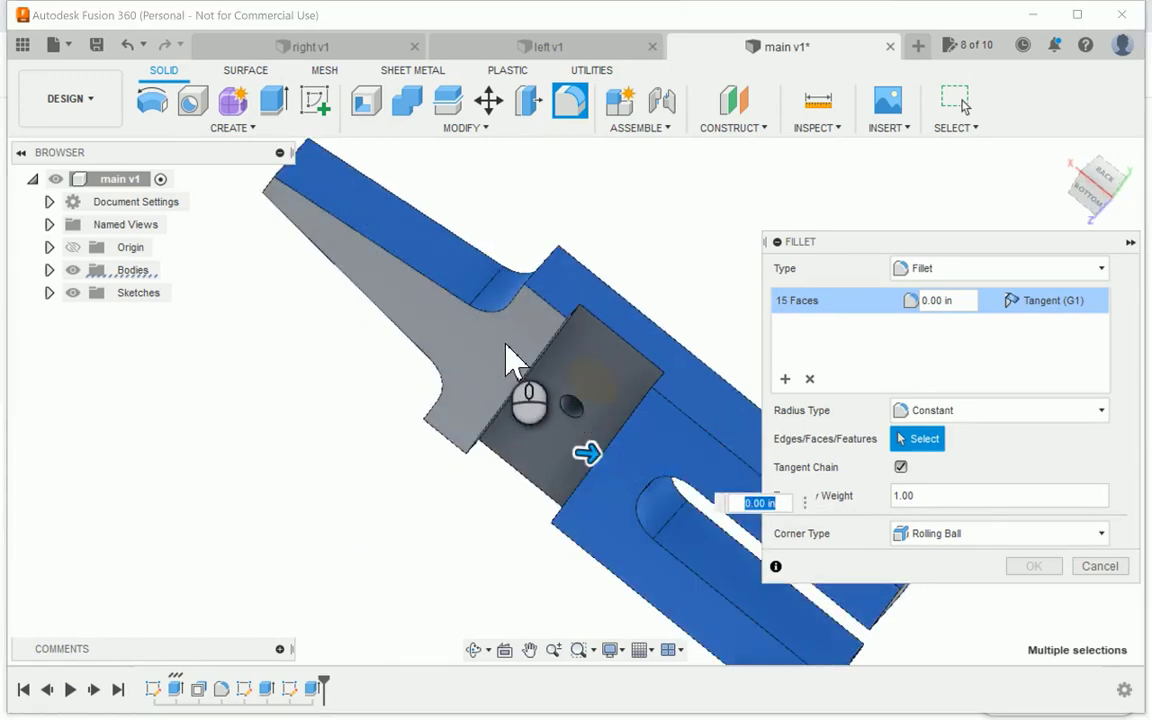
click(490, 300)
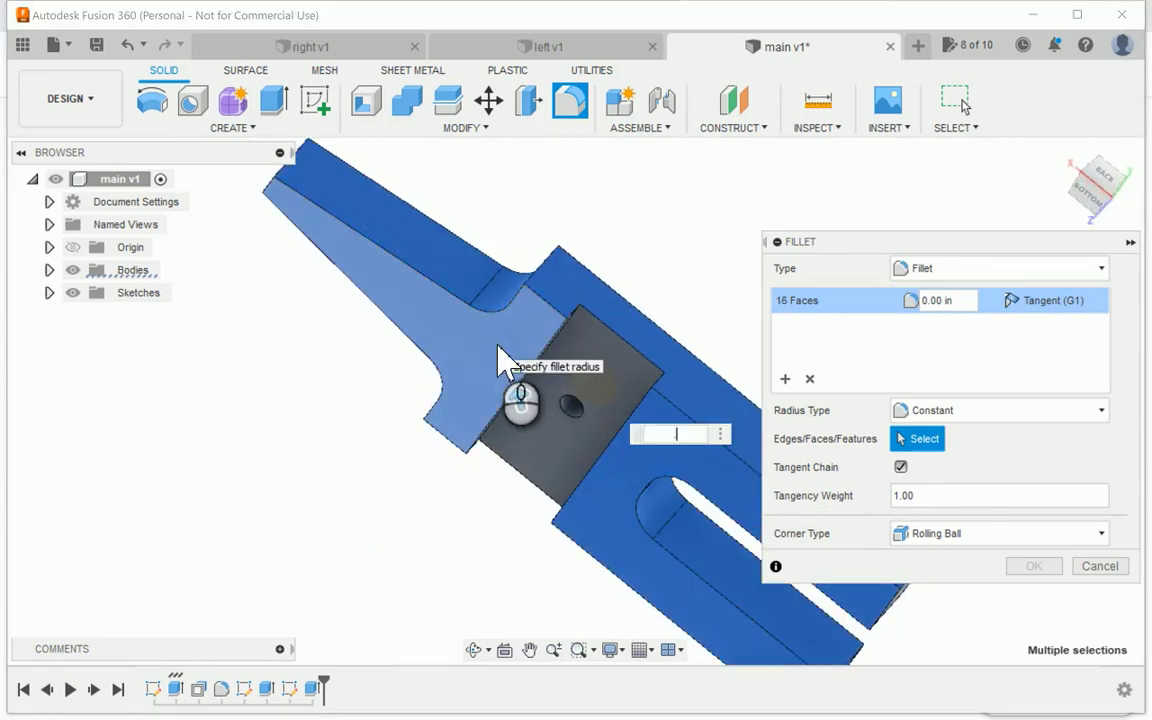
text(.04)
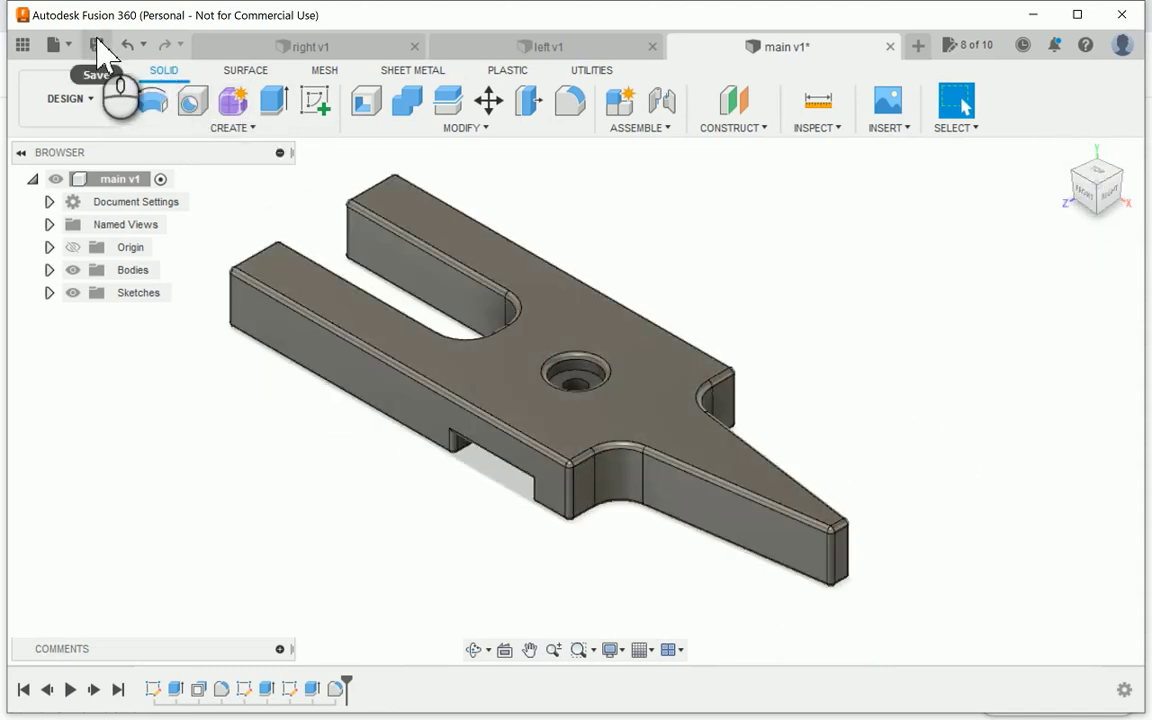
click(96, 44)
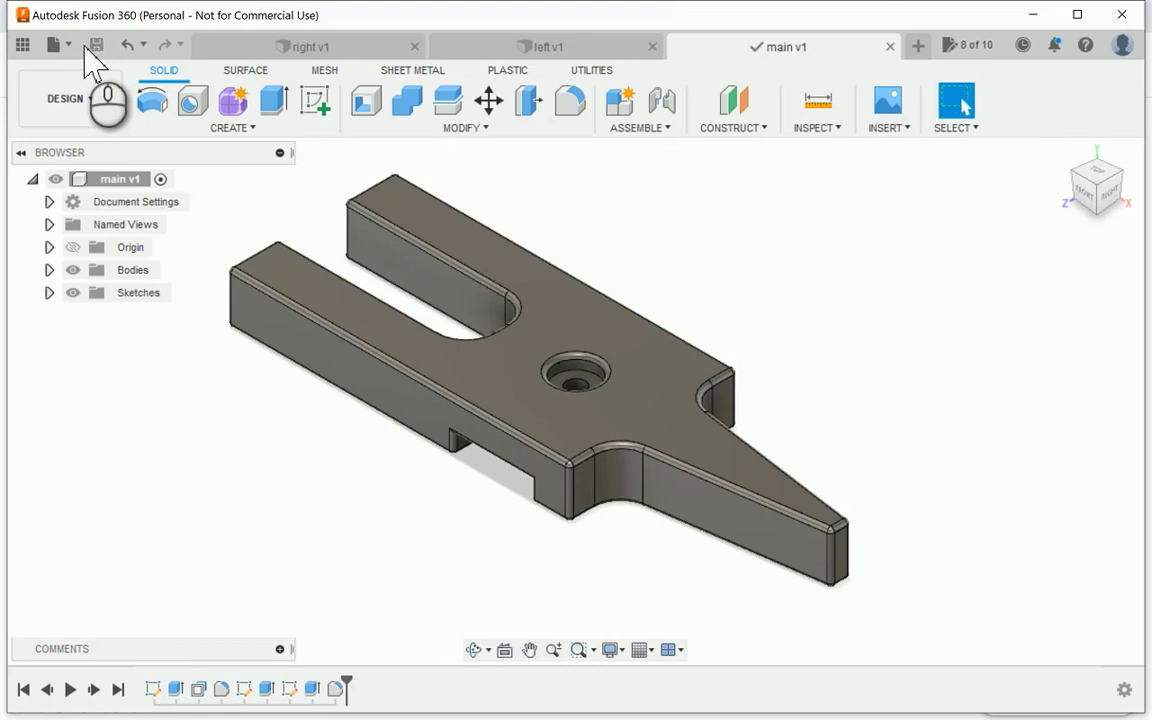
mouse_move(590, 48)
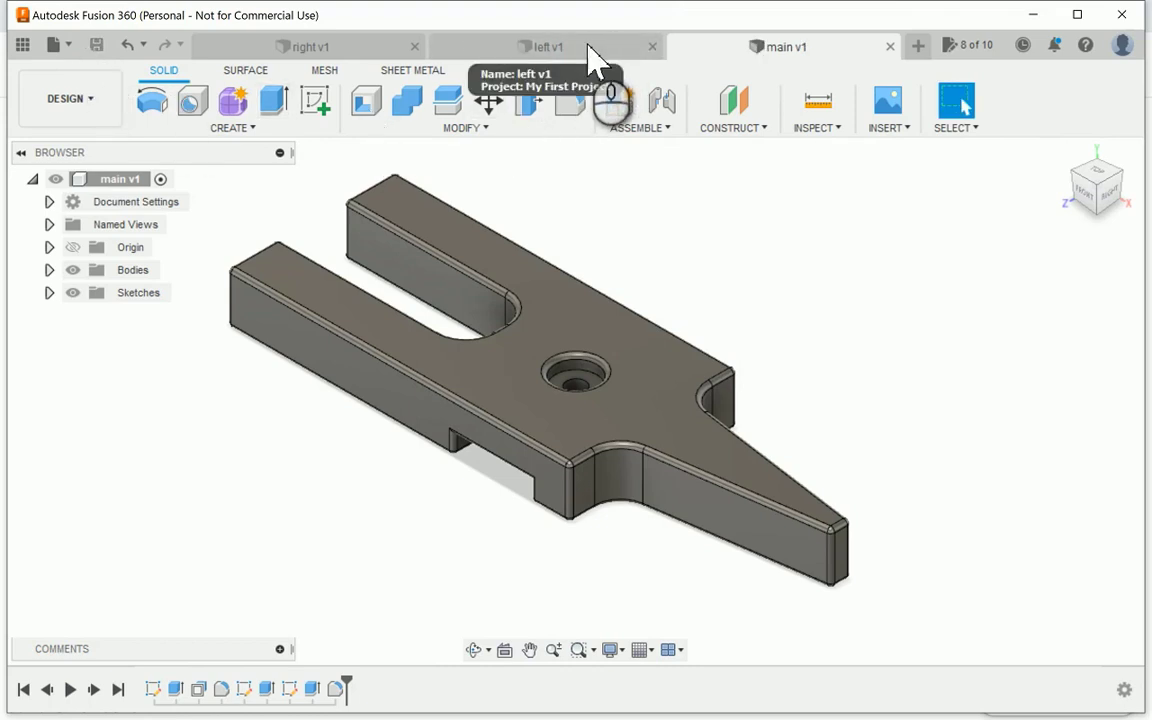
Step: In the left design, extrude its three sketch profiles into a solid block with a hole
click(544, 46)
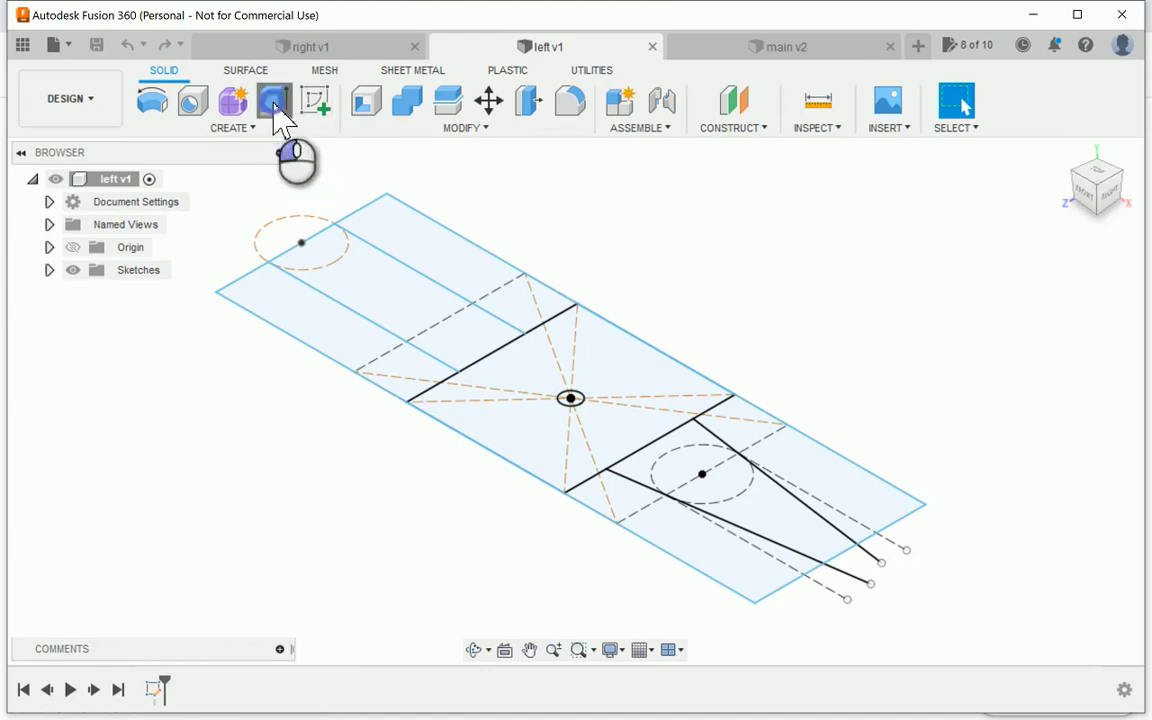
click(272, 100)
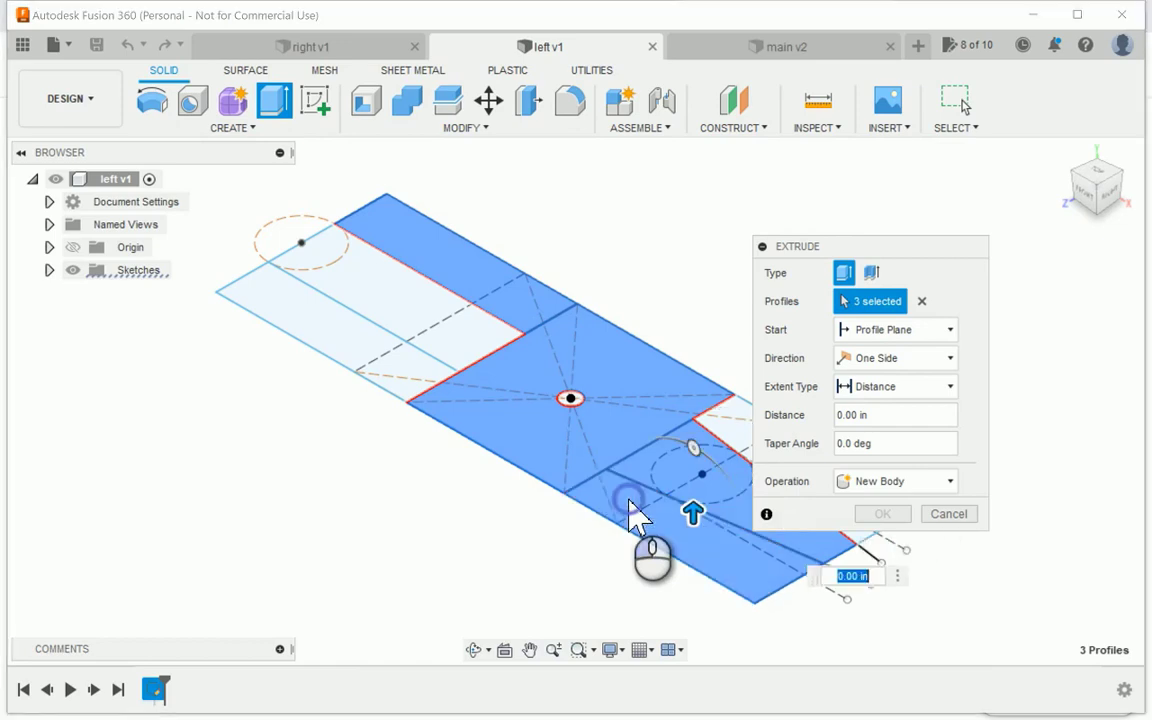
click(620, 490)
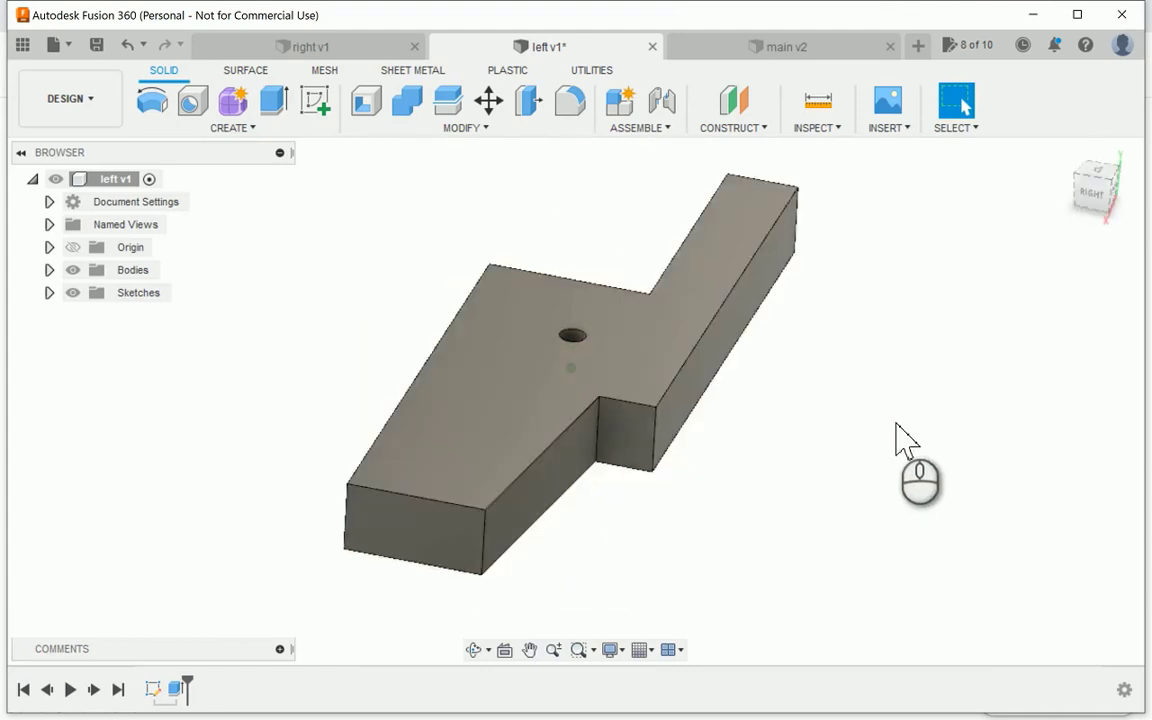
click(528, 100)
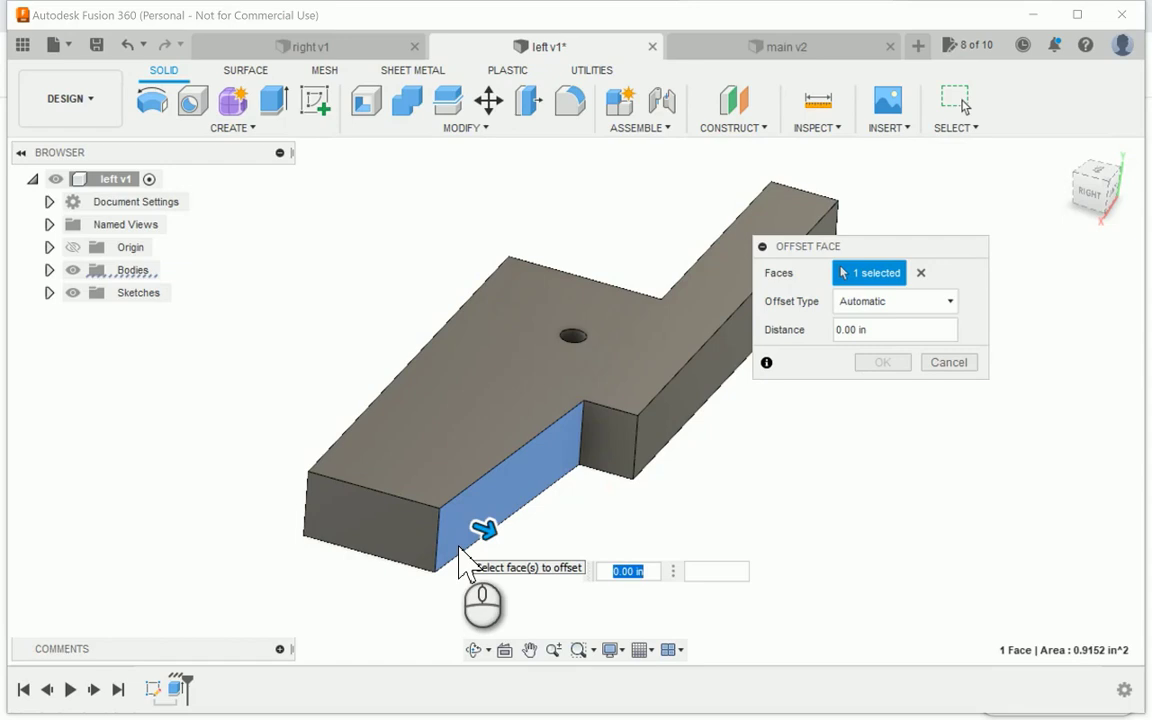
Step: Offset the angled side face and fillet the two inside corner edges of the left template's step
click(948, 362)
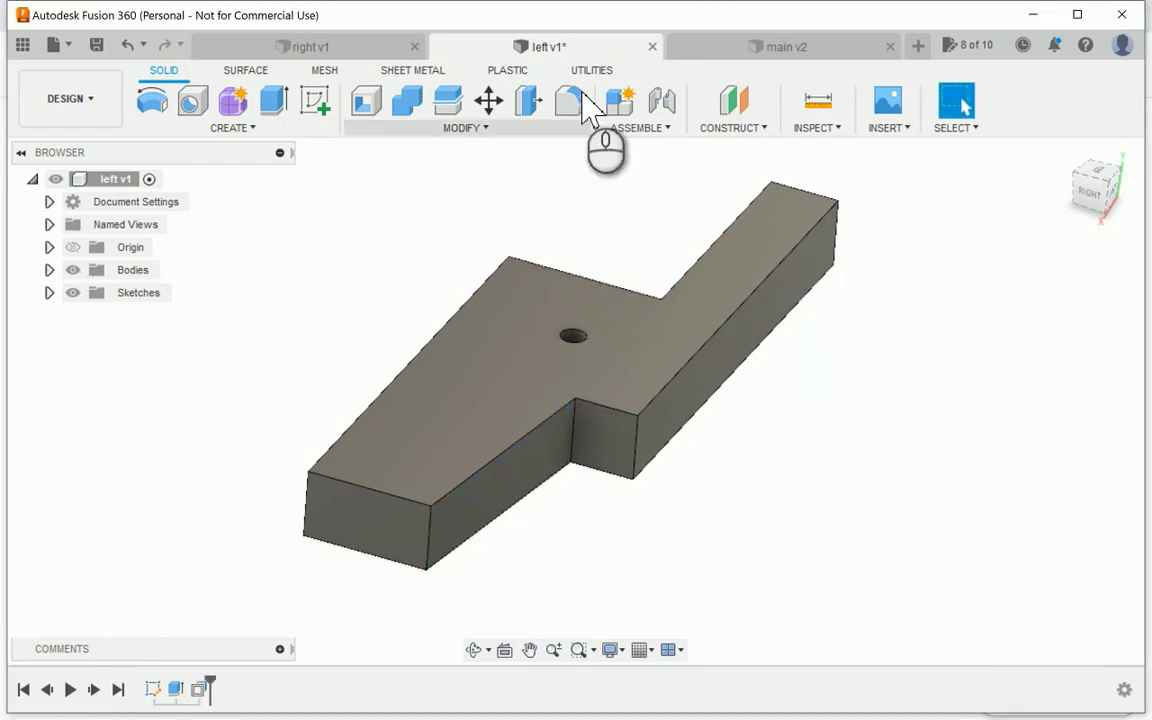
click(568, 100)
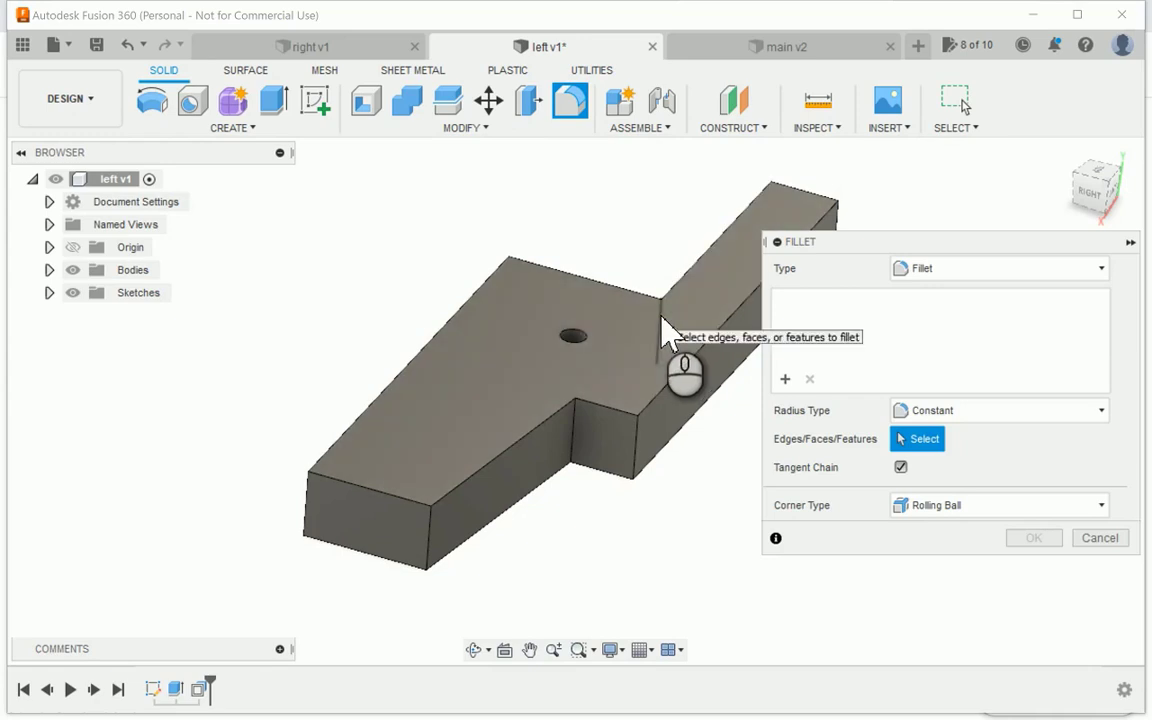
click(650, 308)
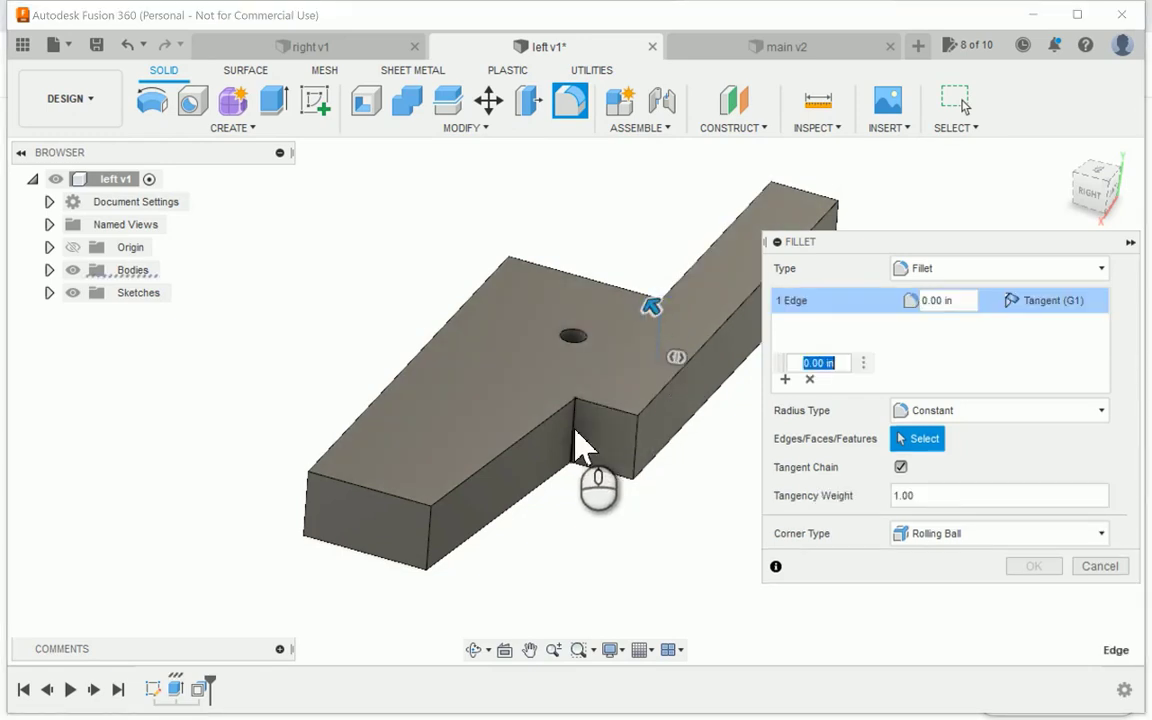
click(582, 440)
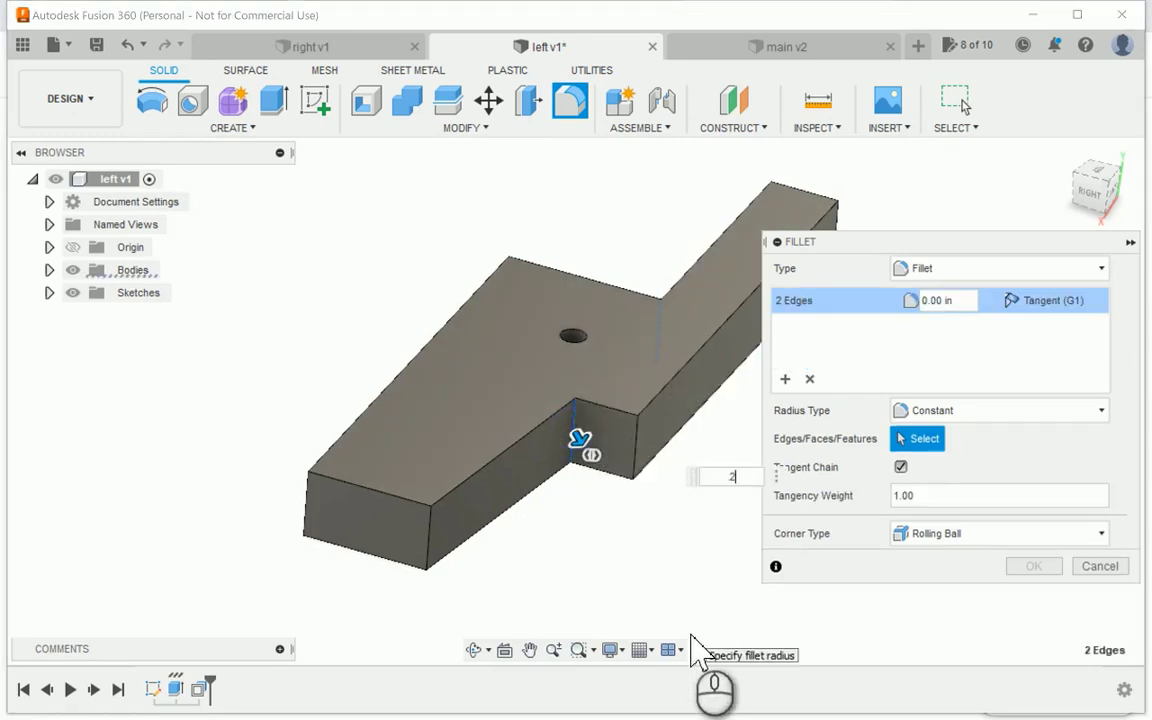
click(1032, 564)
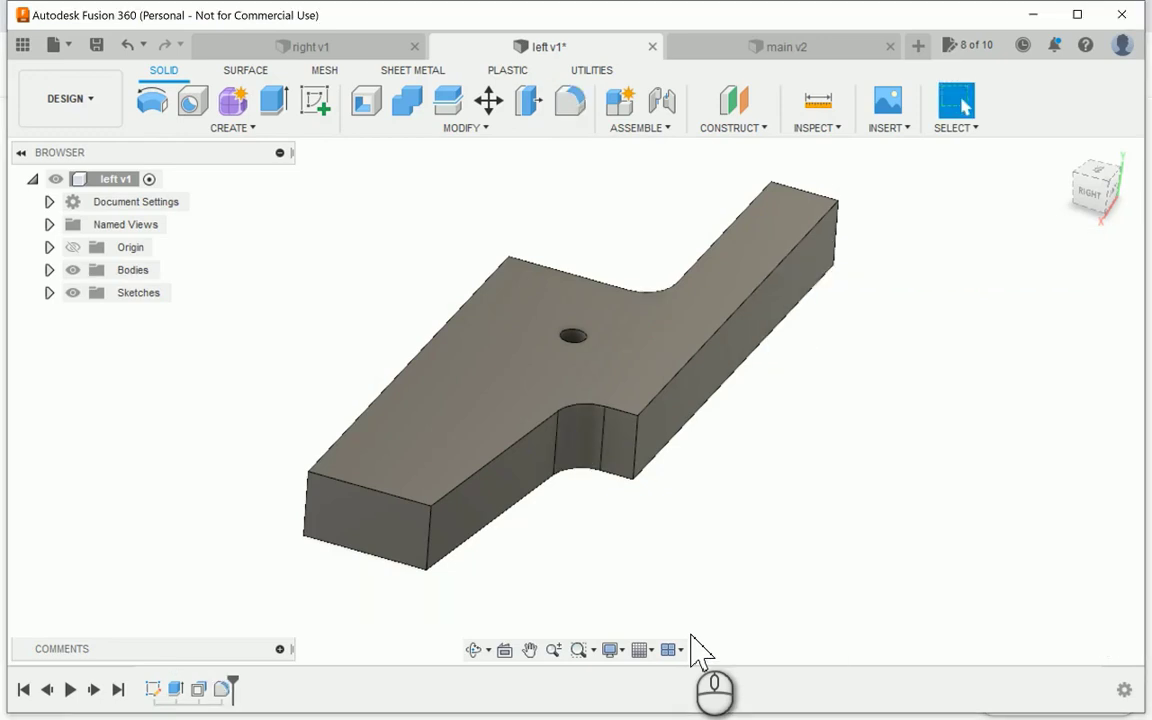
mouse_move(616, 140)
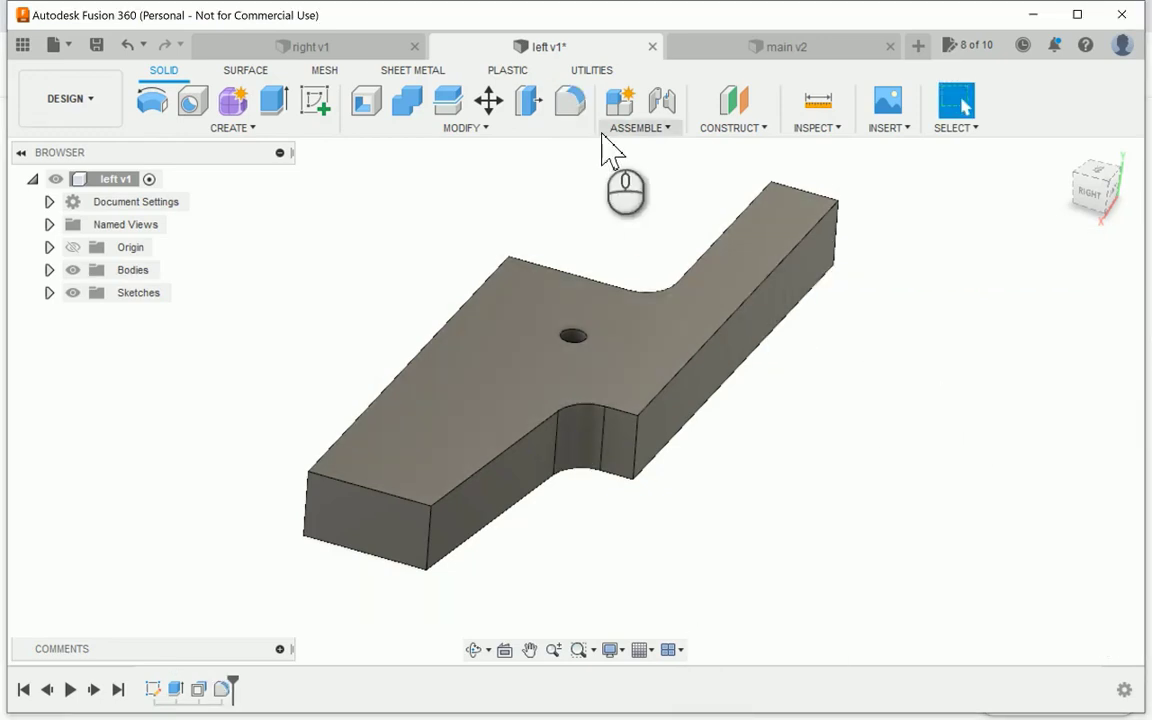
click(316, 100)
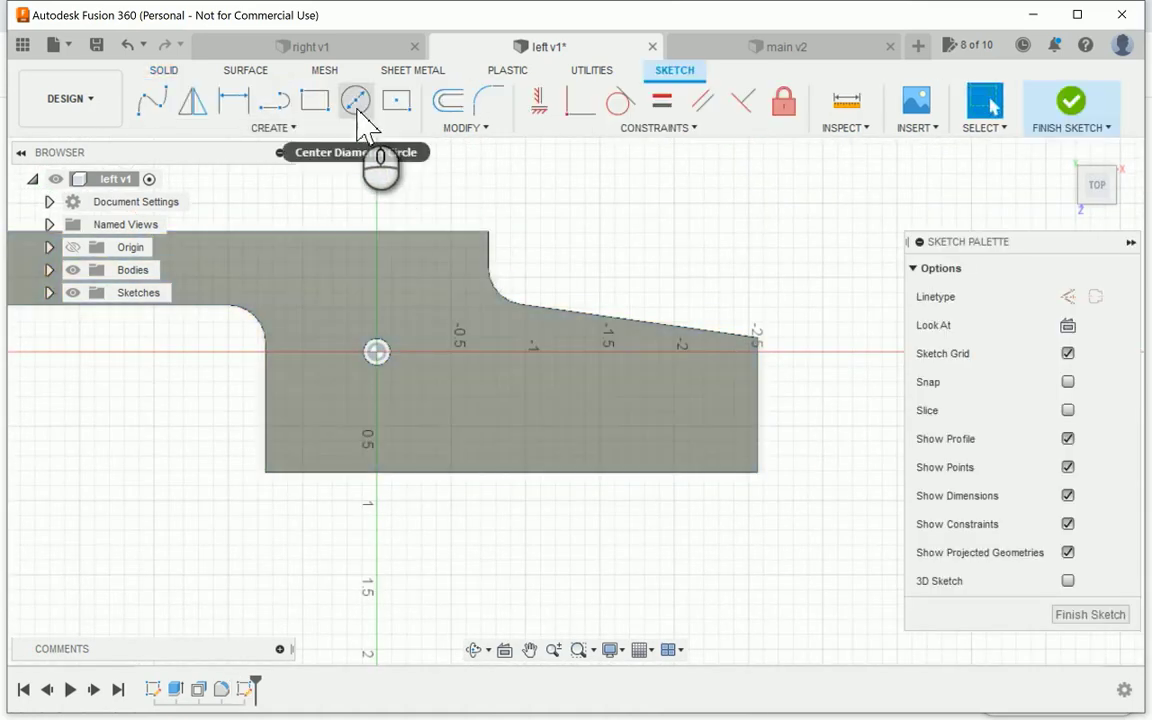
Step: Draw a center-diameter circle on the pin hole and extrude it -1/8 in as a counterbore cut
click(356, 100)
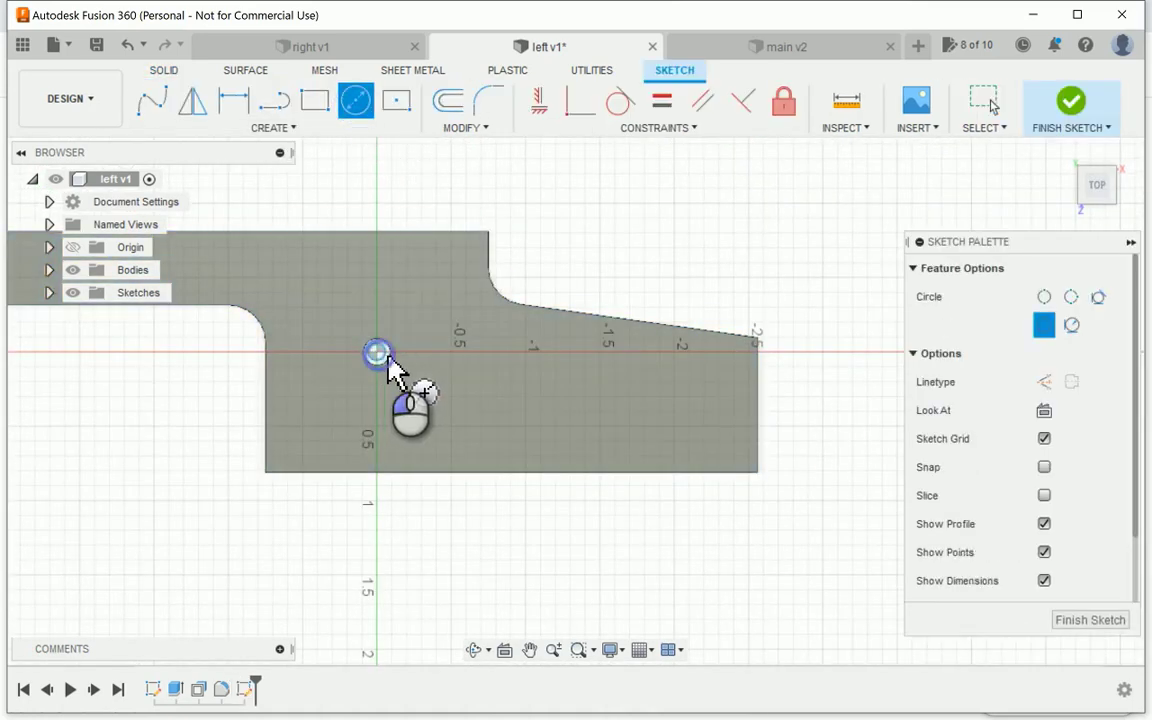
click(376, 352)
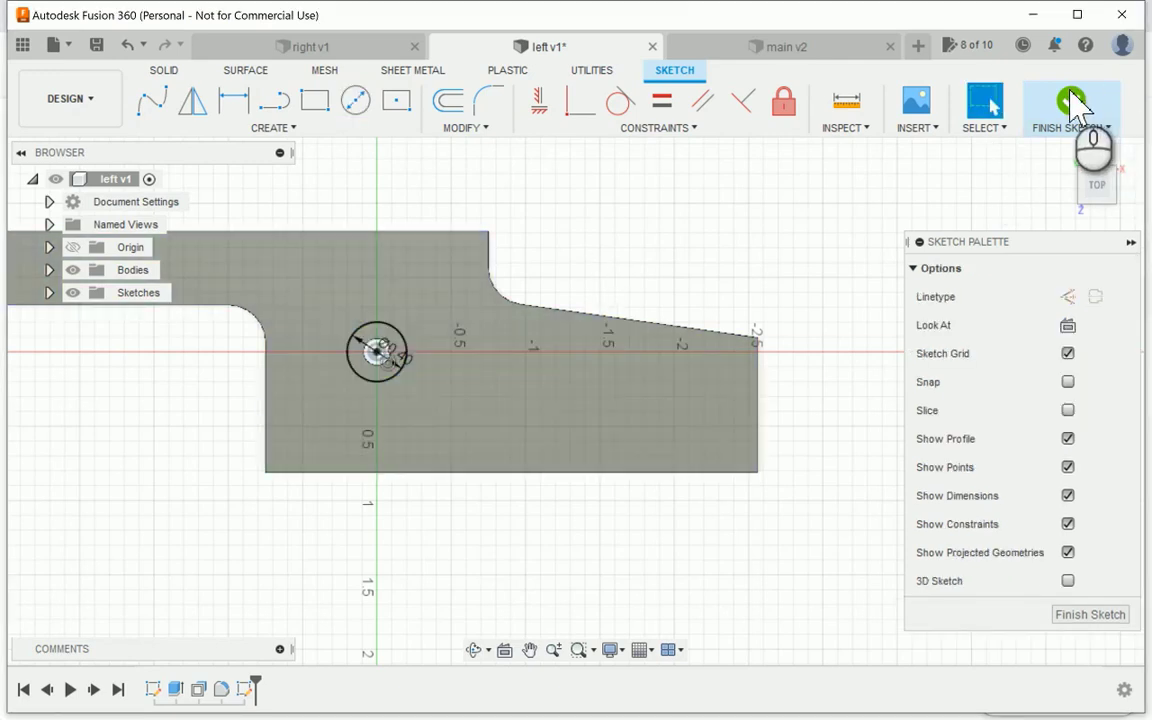
click(1070, 108)
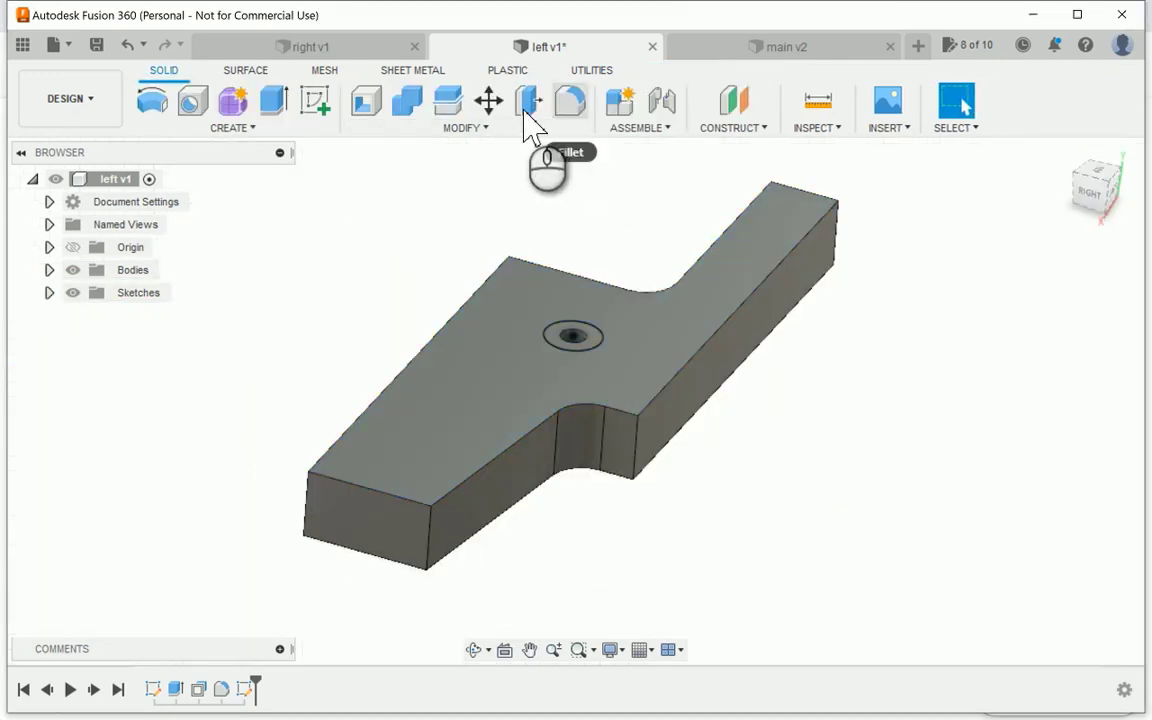
click(528, 100)
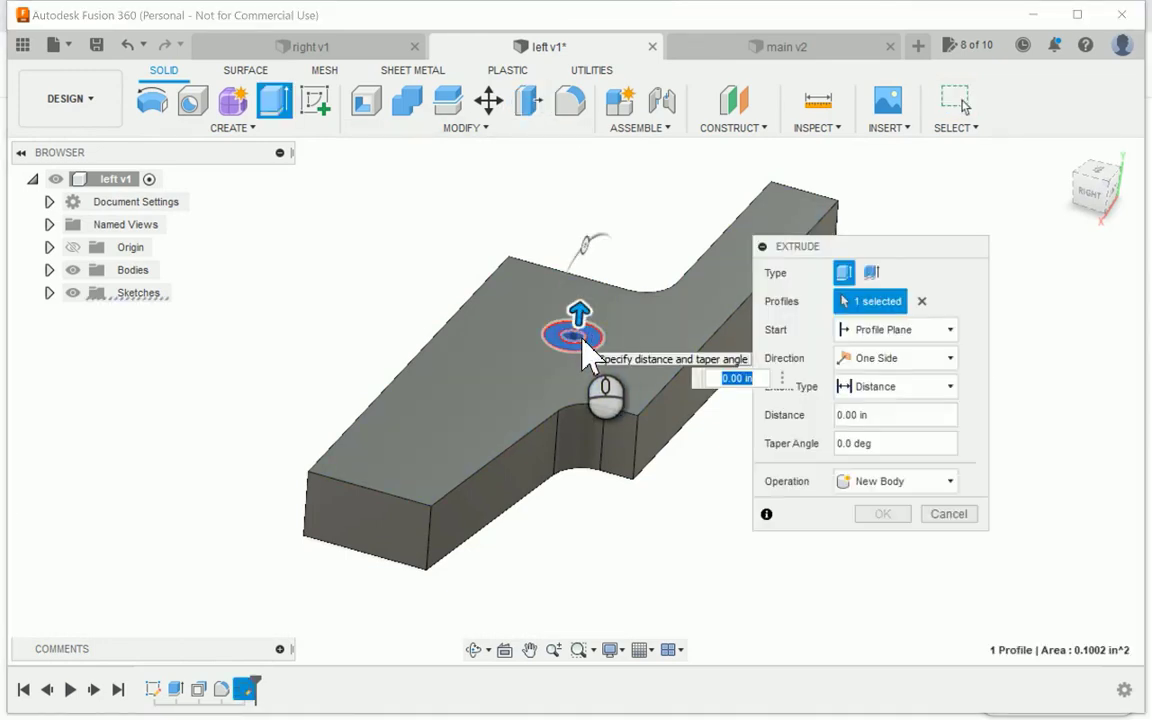
text(-1/8)
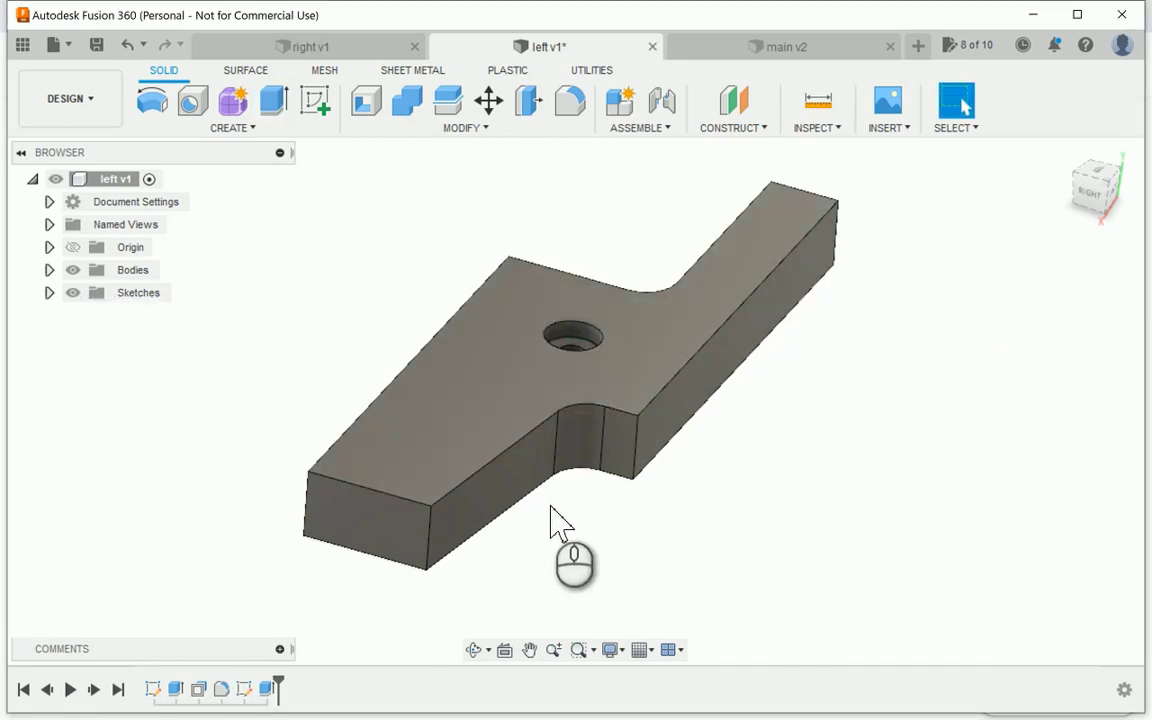
drag(560, 520, 324, 140)
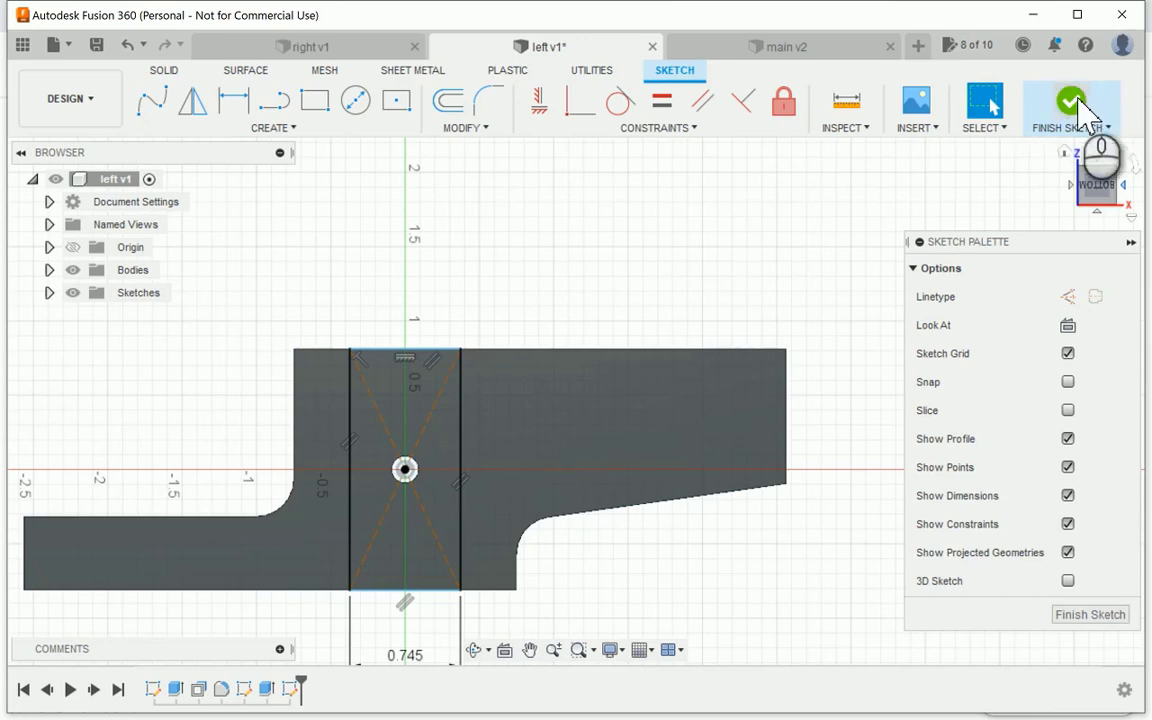
Step: Finish the underside slot rectangle so it can be extruded as a cut
click(1070, 104)
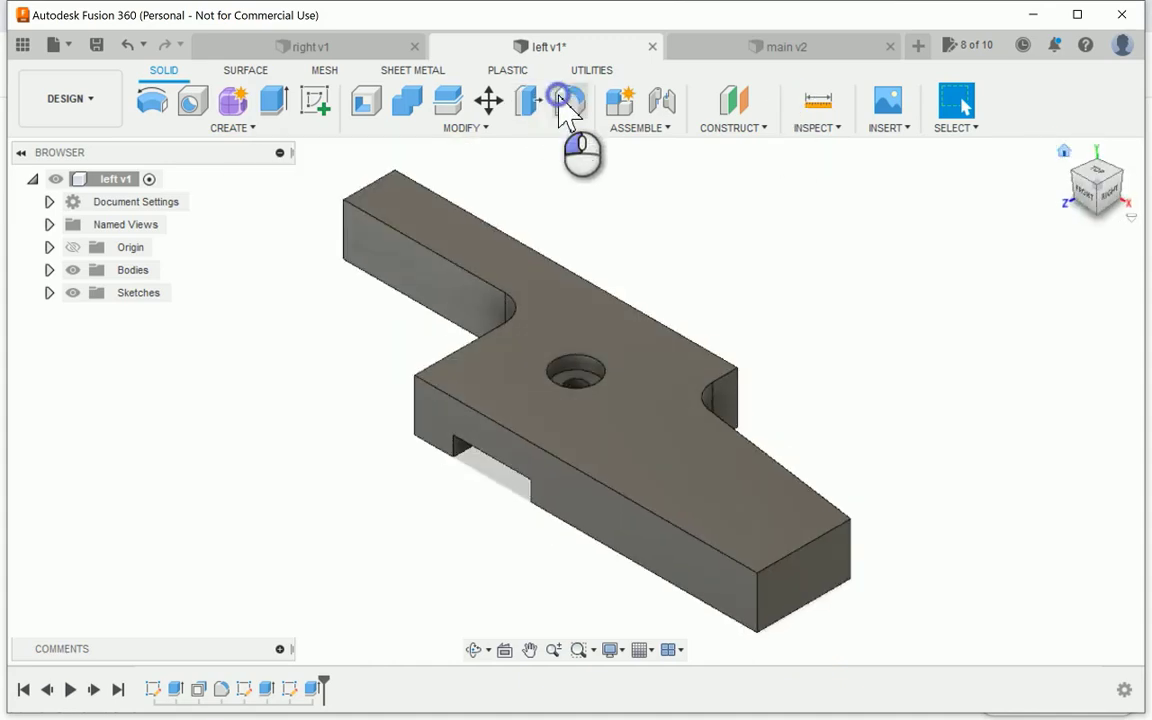
Step: Fillet the left template's top face and outer edges to soften them
click(570, 100)
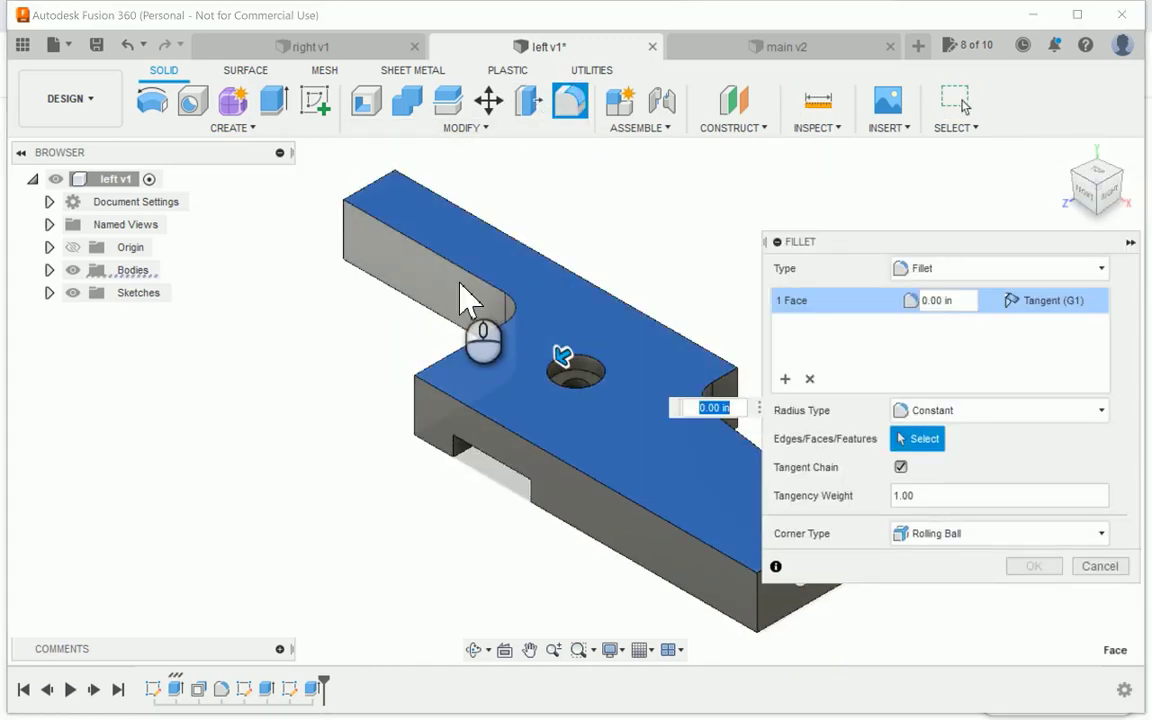
click(570, 510)
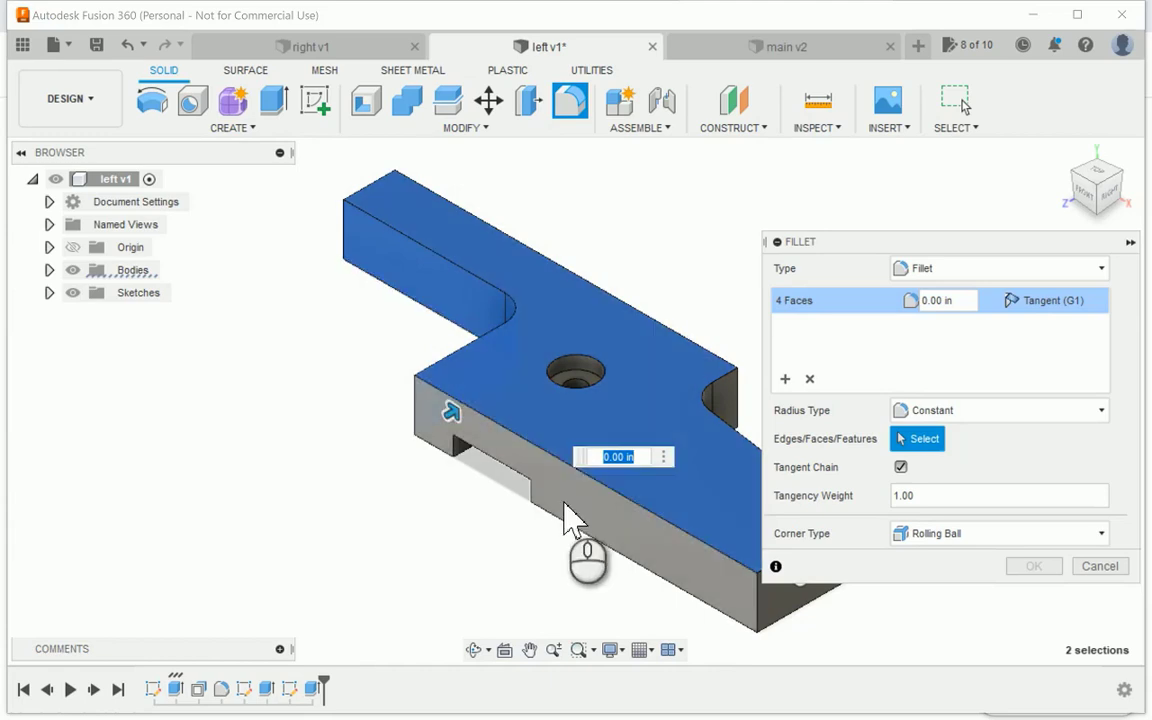
click(724, 400)
text(0)
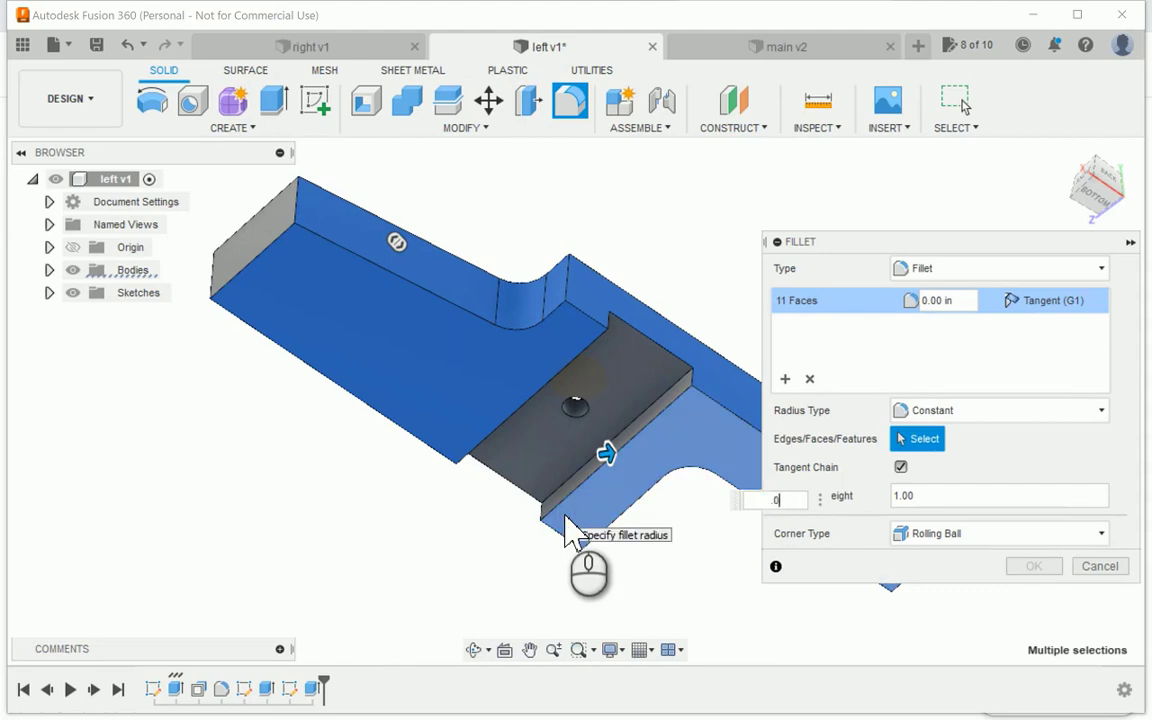
click(1100, 566)
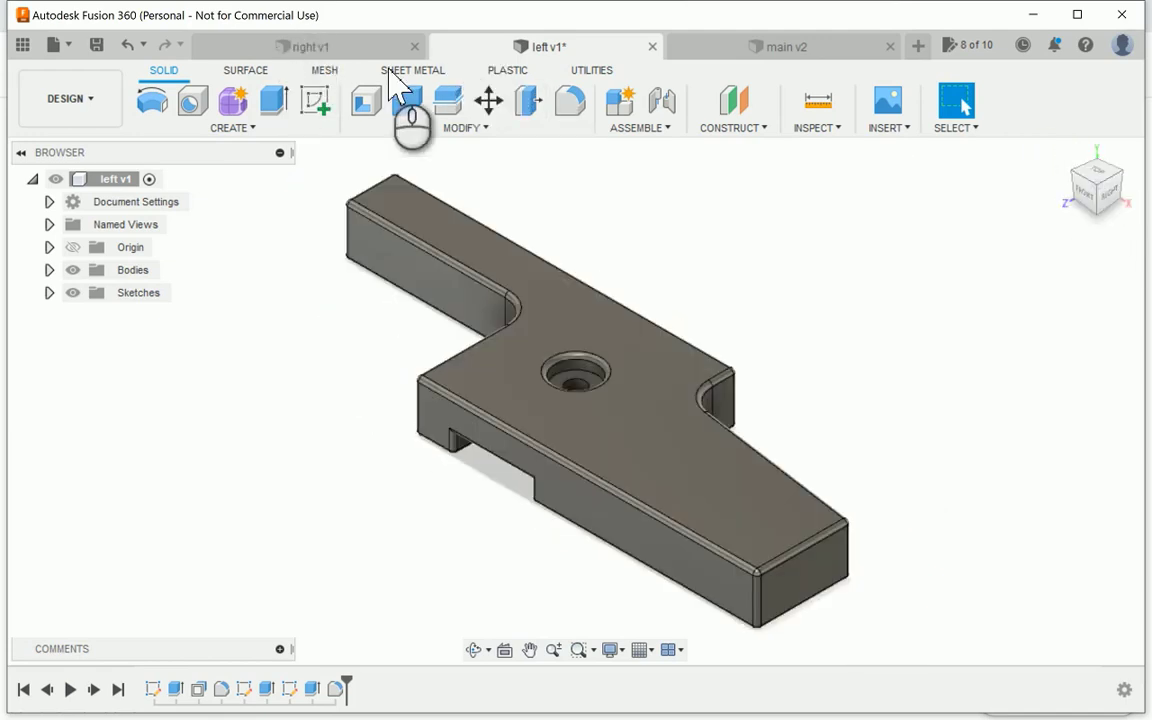
Step: Save the left template as a new version
click(96, 44)
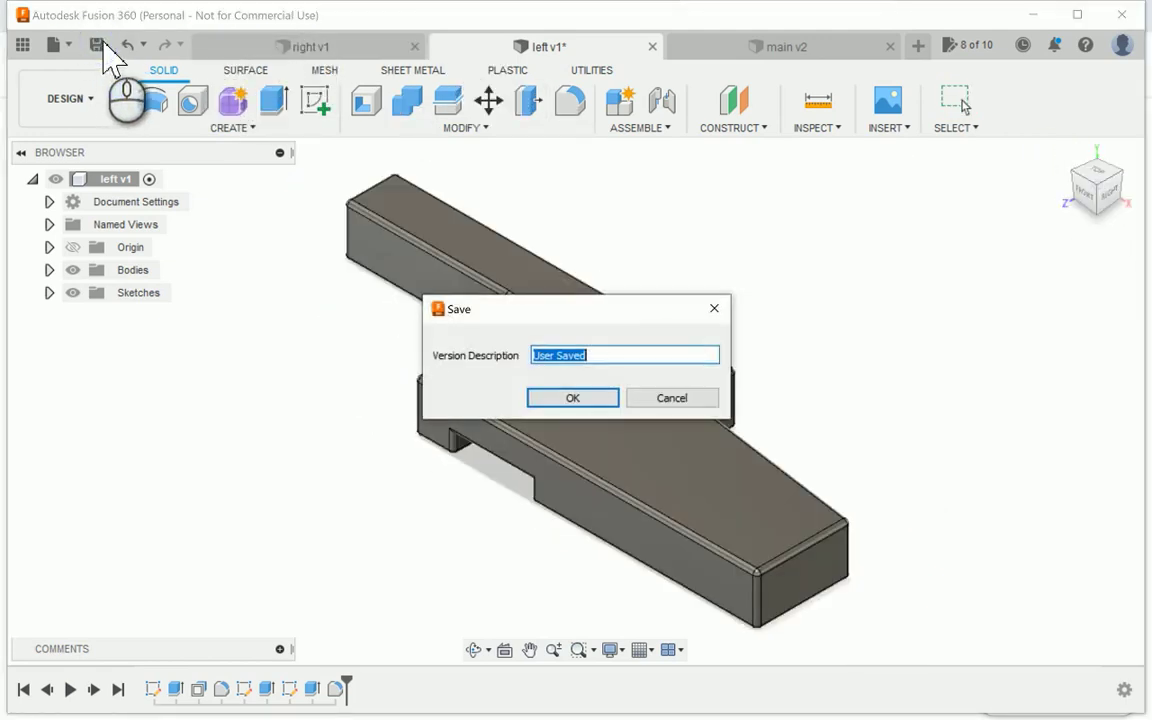
click(572, 396)
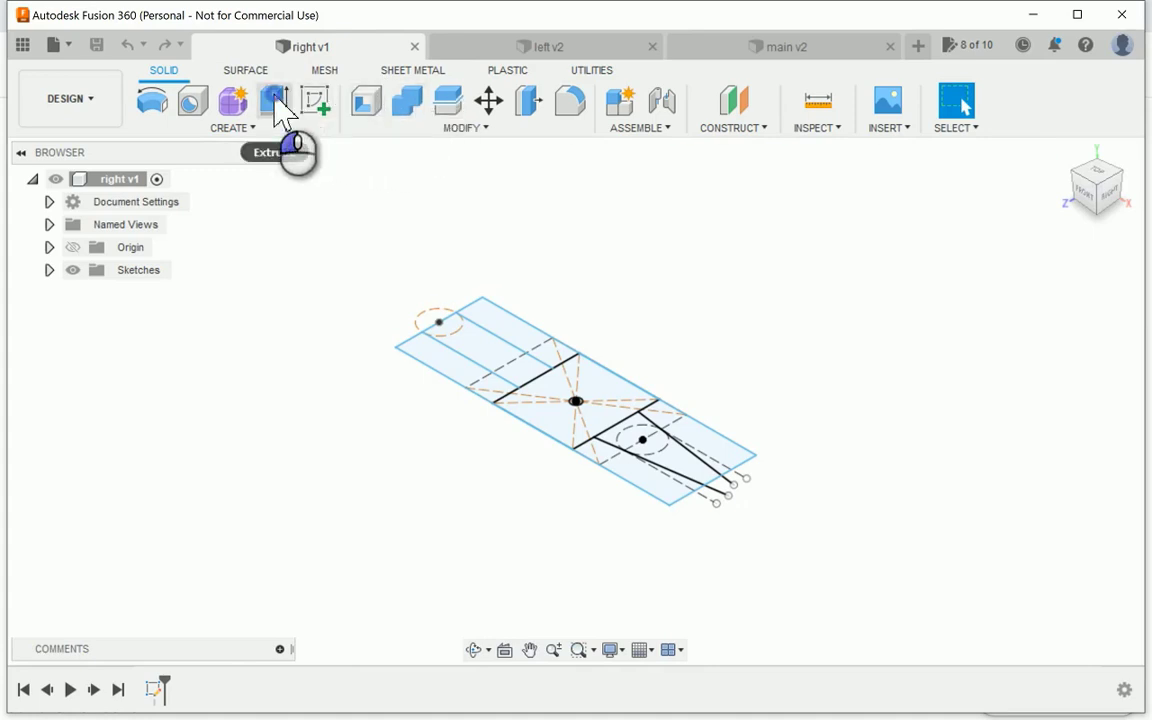
Step: Extrude the right template's sketch profiles into a stepped solid block with a central hole
click(276, 100)
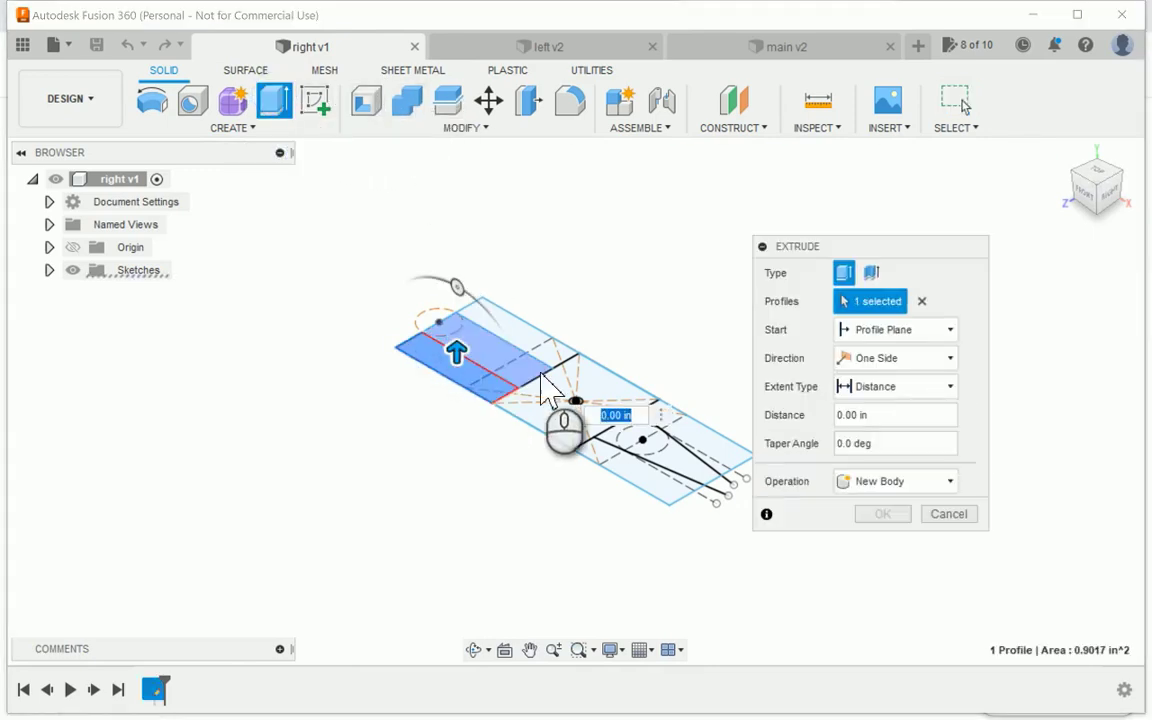
click(640, 440)
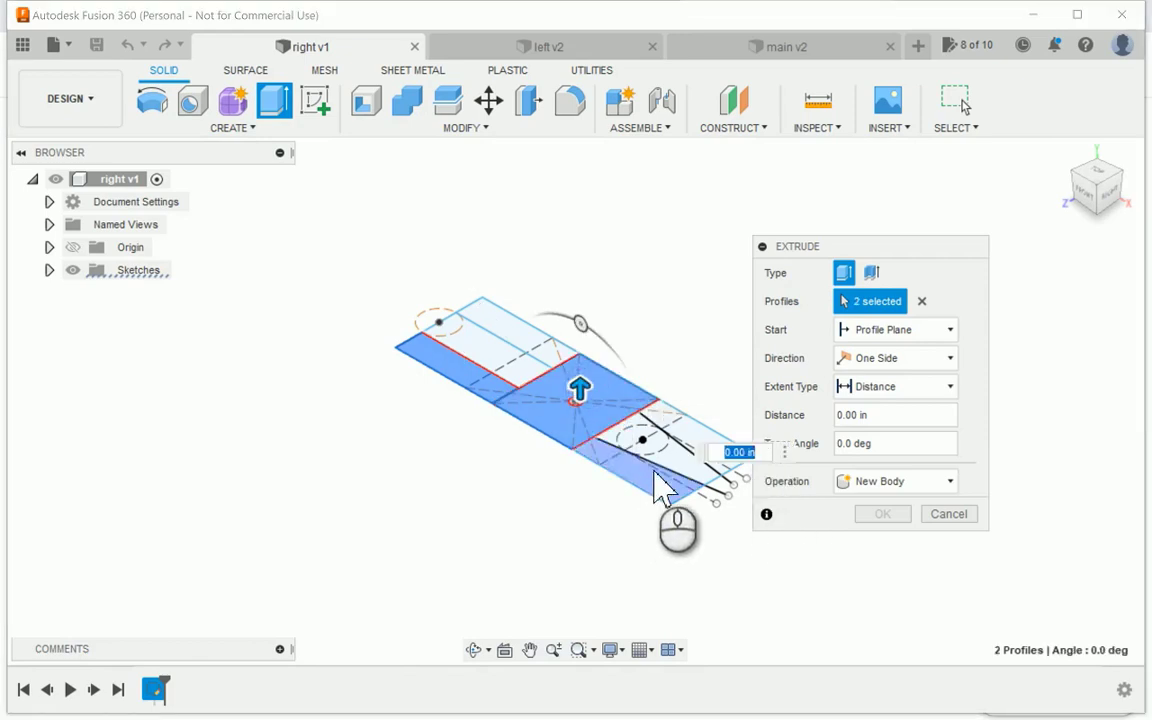
click(644, 440)
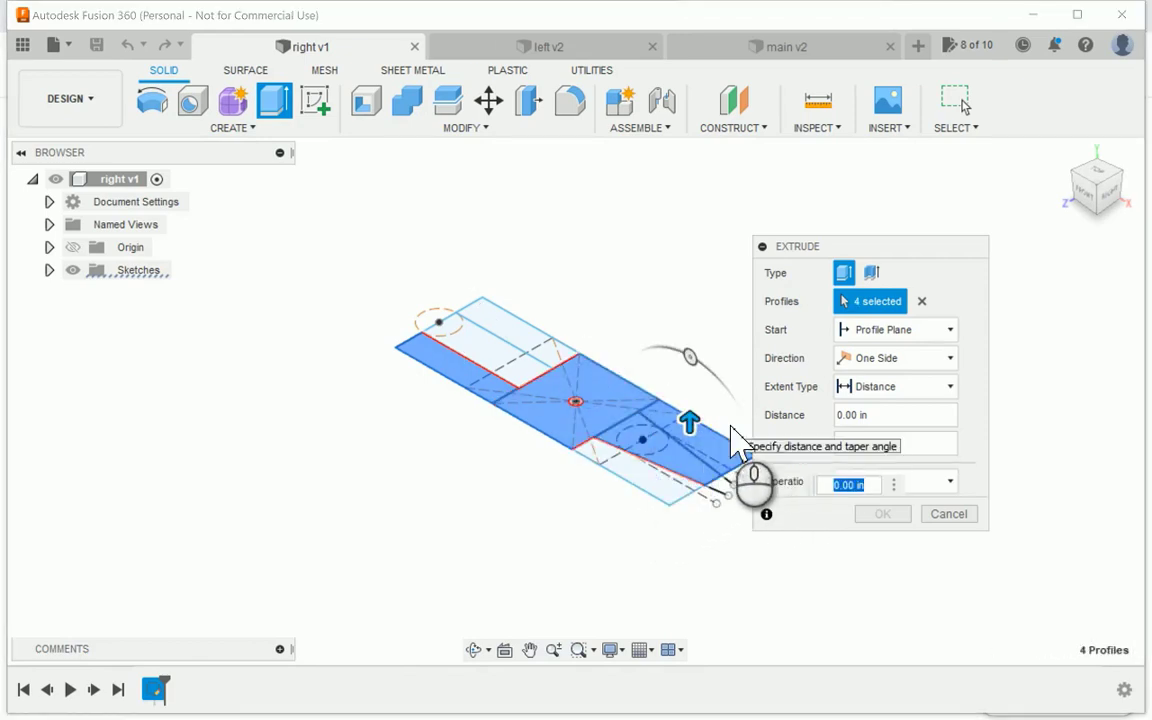
click(882, 512)
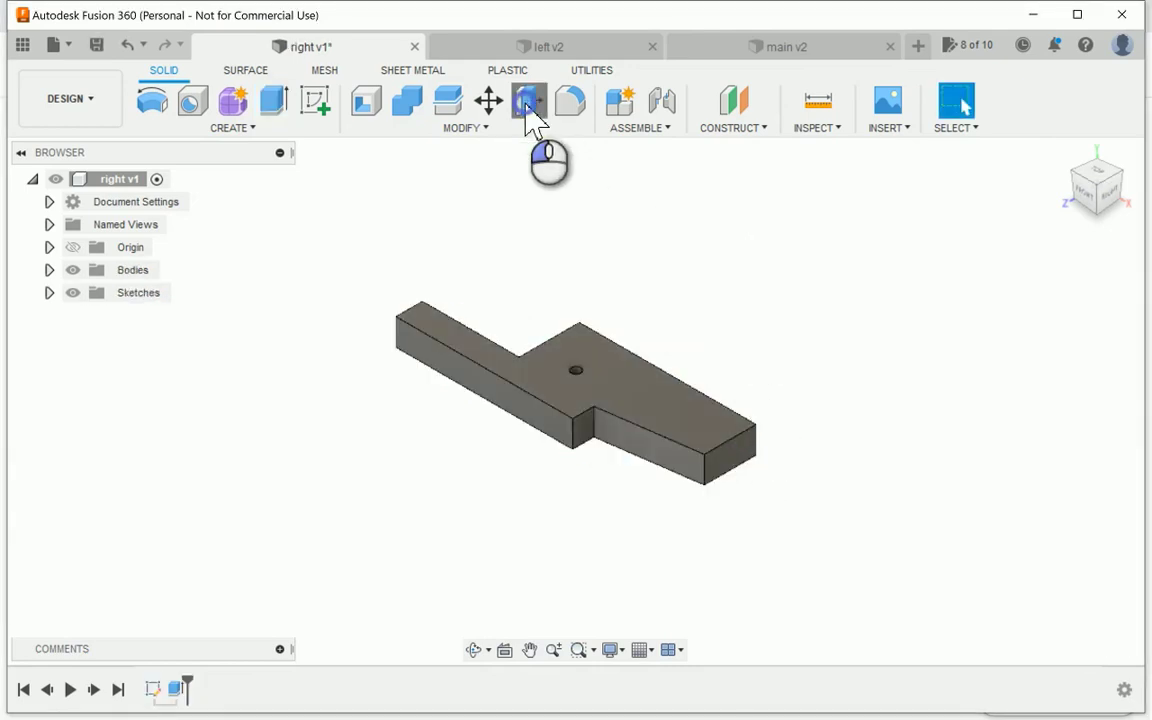
click(528, 100)
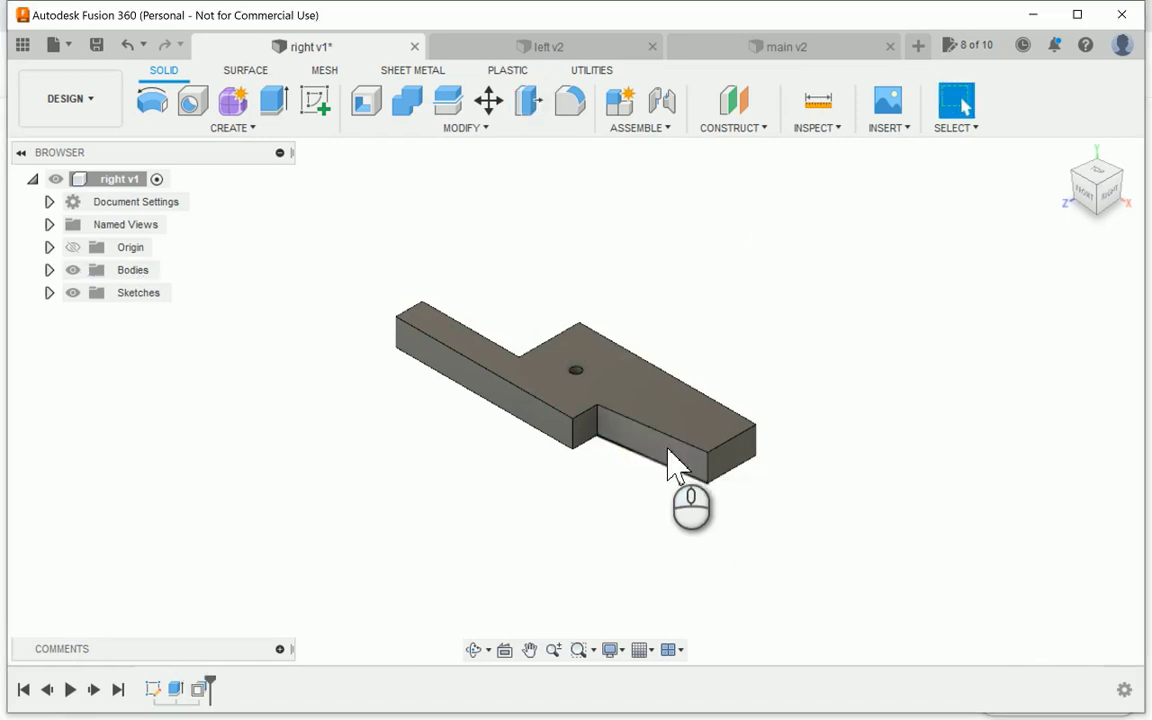
Step: Fillet the two inner step corner edges of the right template
click(570, 100)
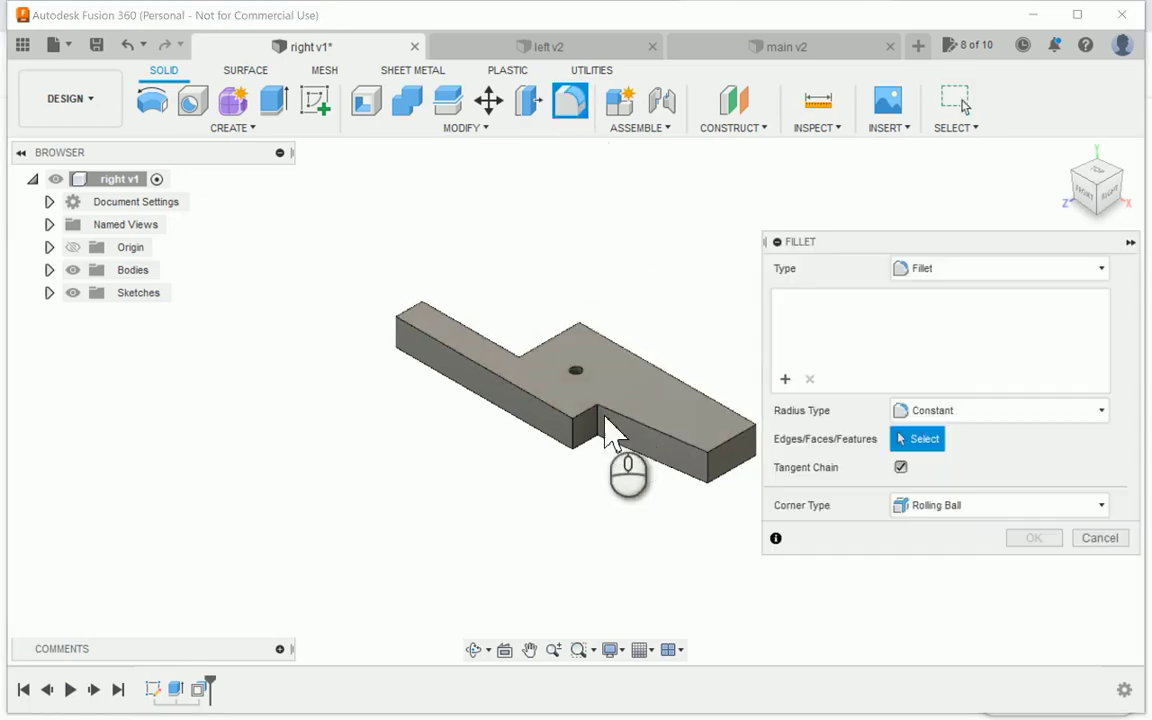
click(580, 420)
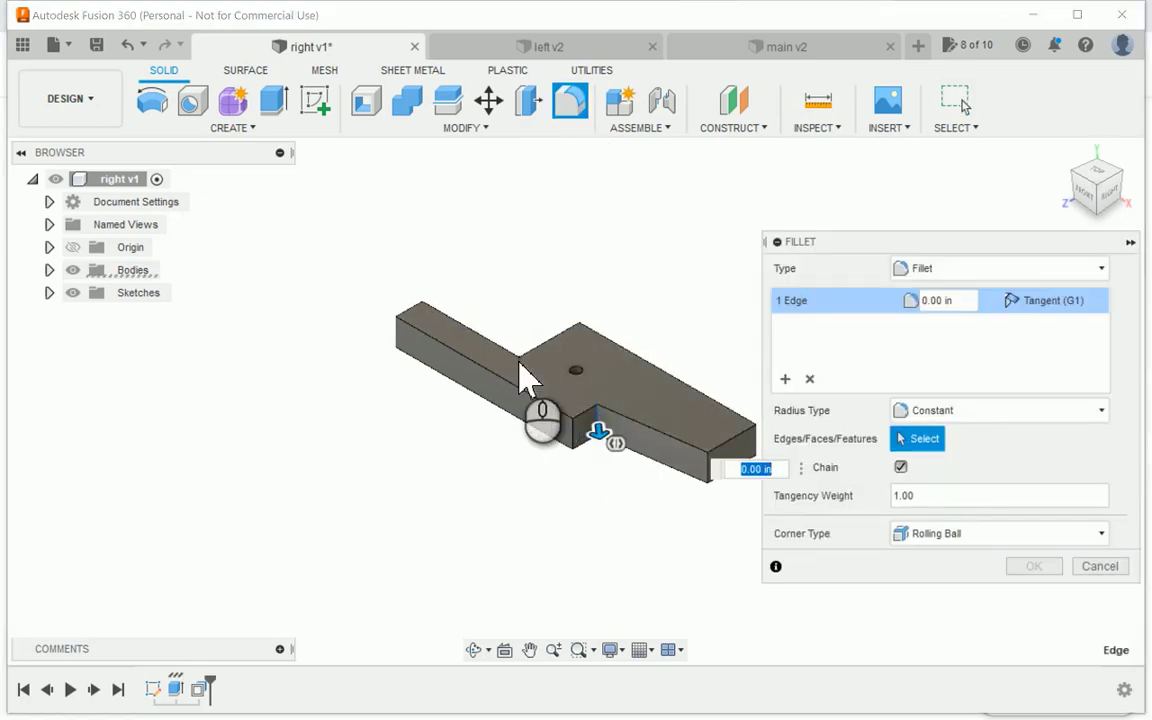
click(520, 356)
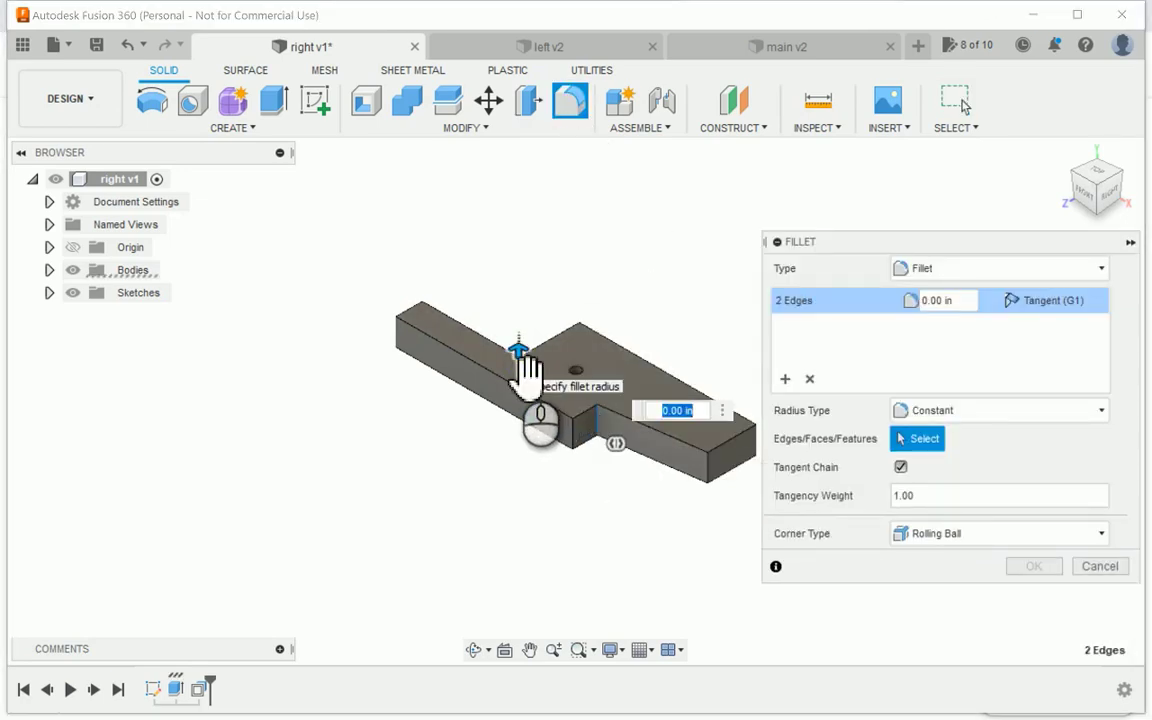
click(1100, 566)
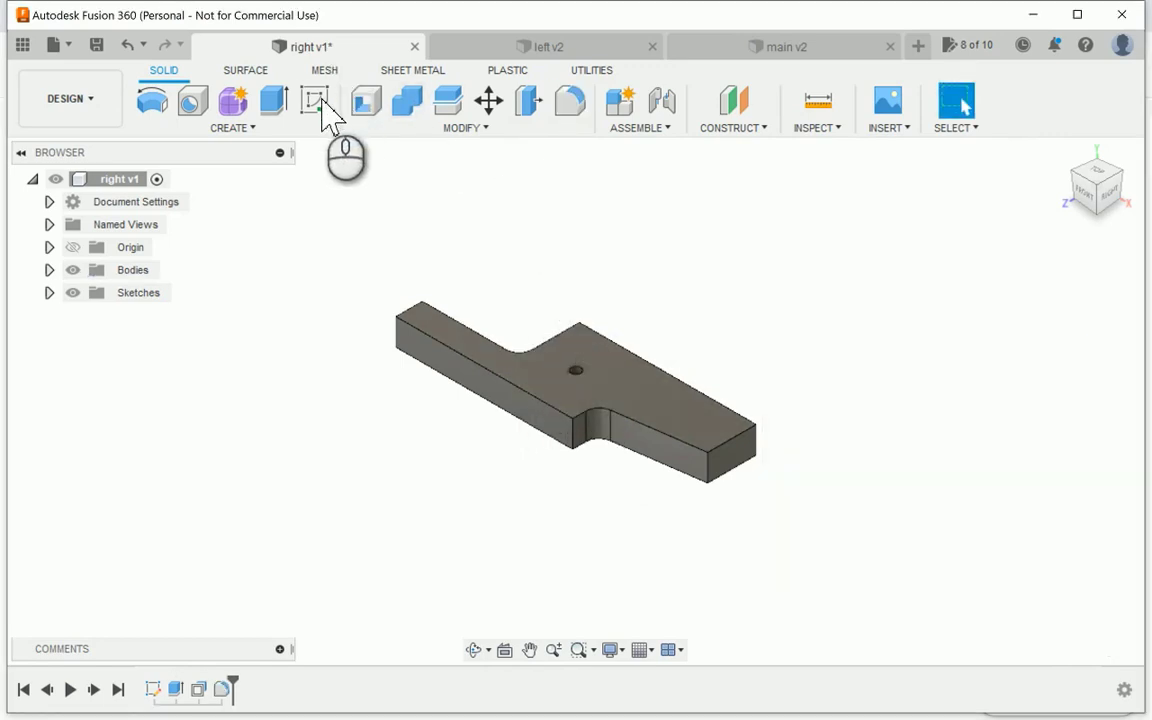
Step: Sketch a circle around the right template's mounting hole on its top face for the counterbore
click(316, 100)
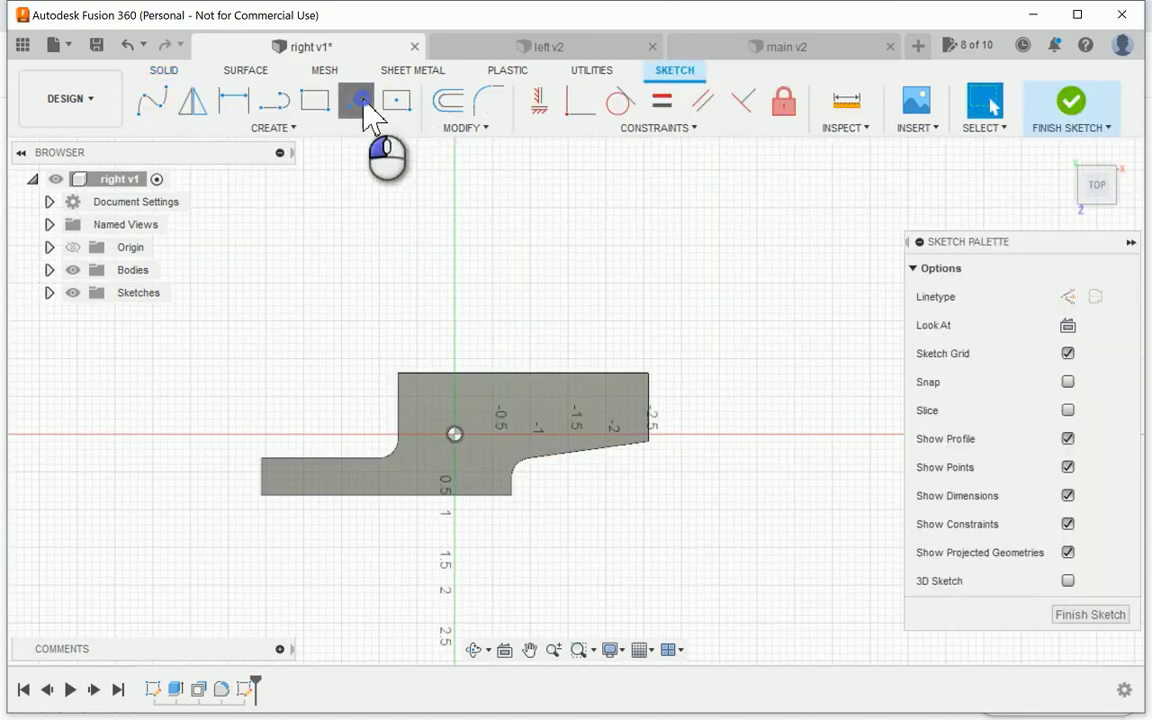
click(356, 100)
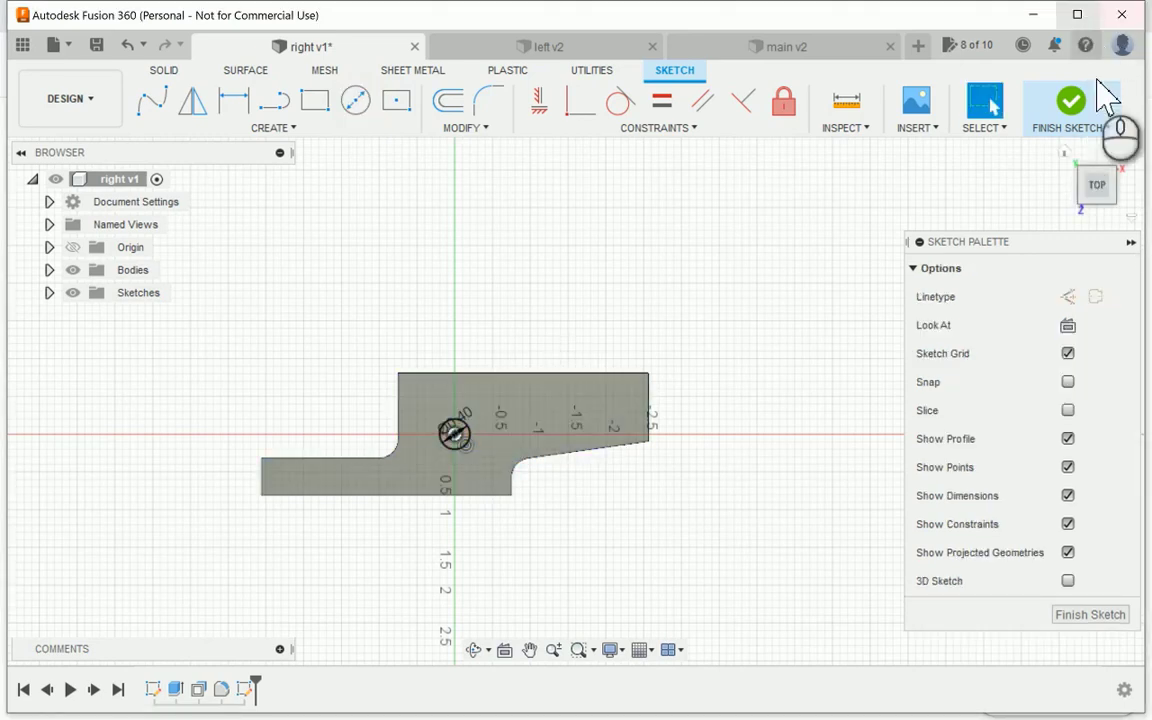
click(1072, 100)
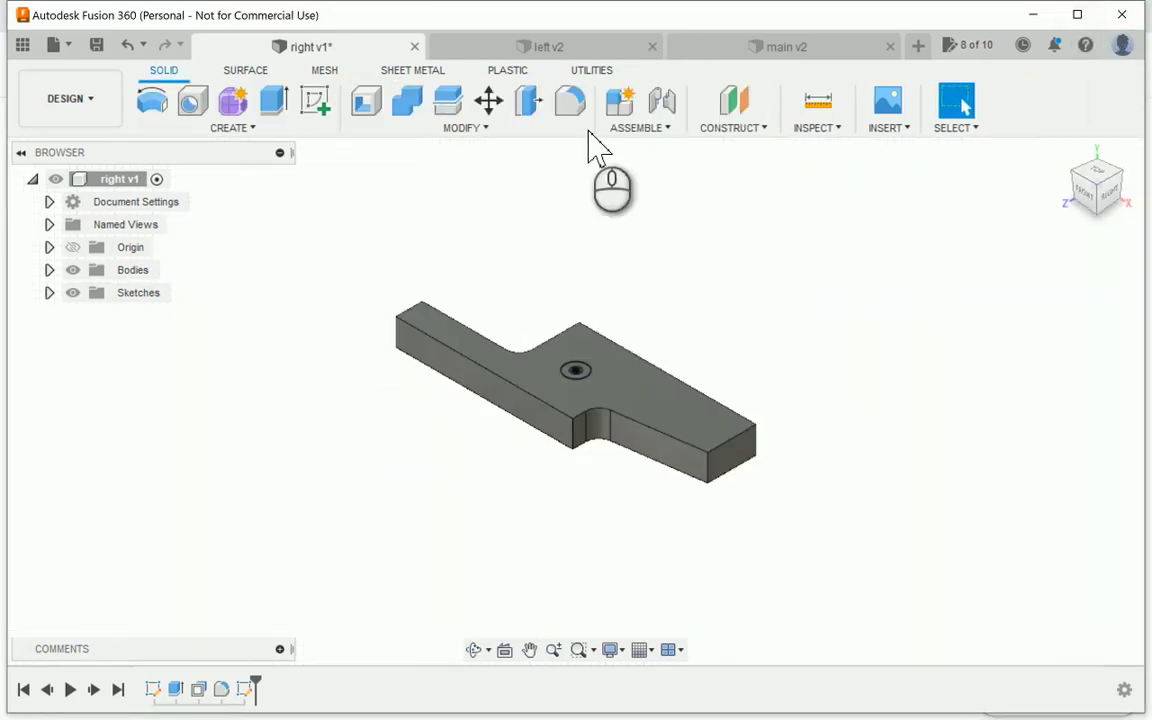
click(528, 100)
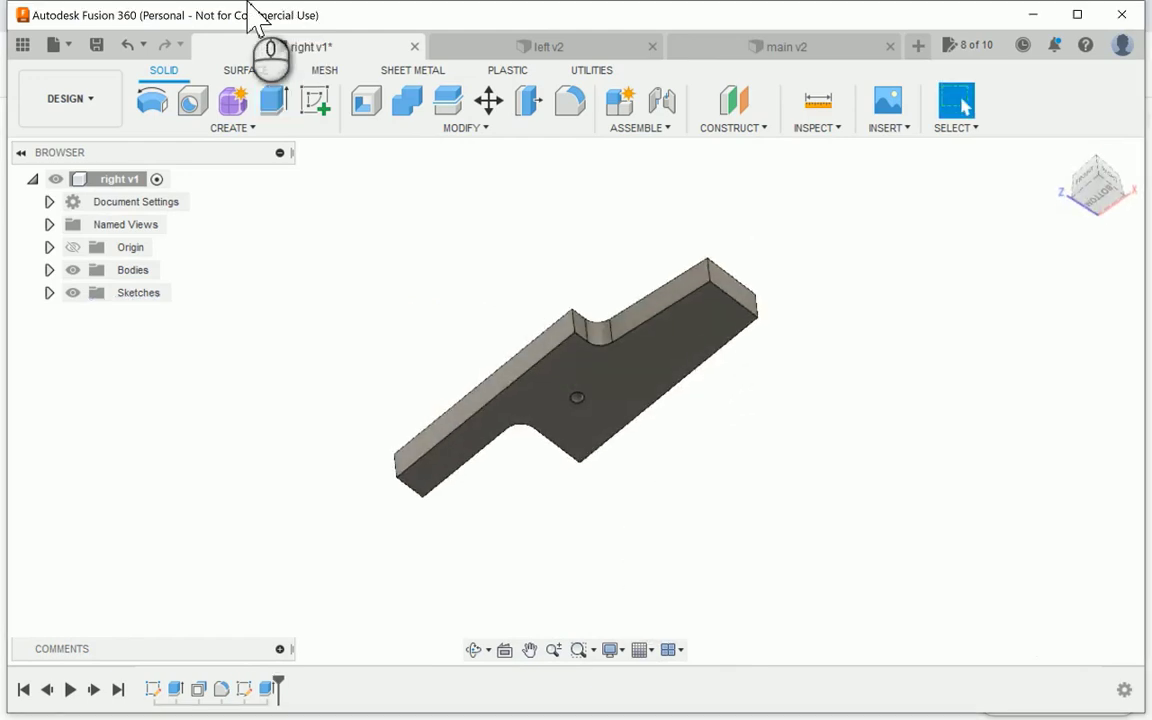
Step: Sketch the slot rectangle on the underside and Press Pull it -3/16 in as a cut
click(316, 100)
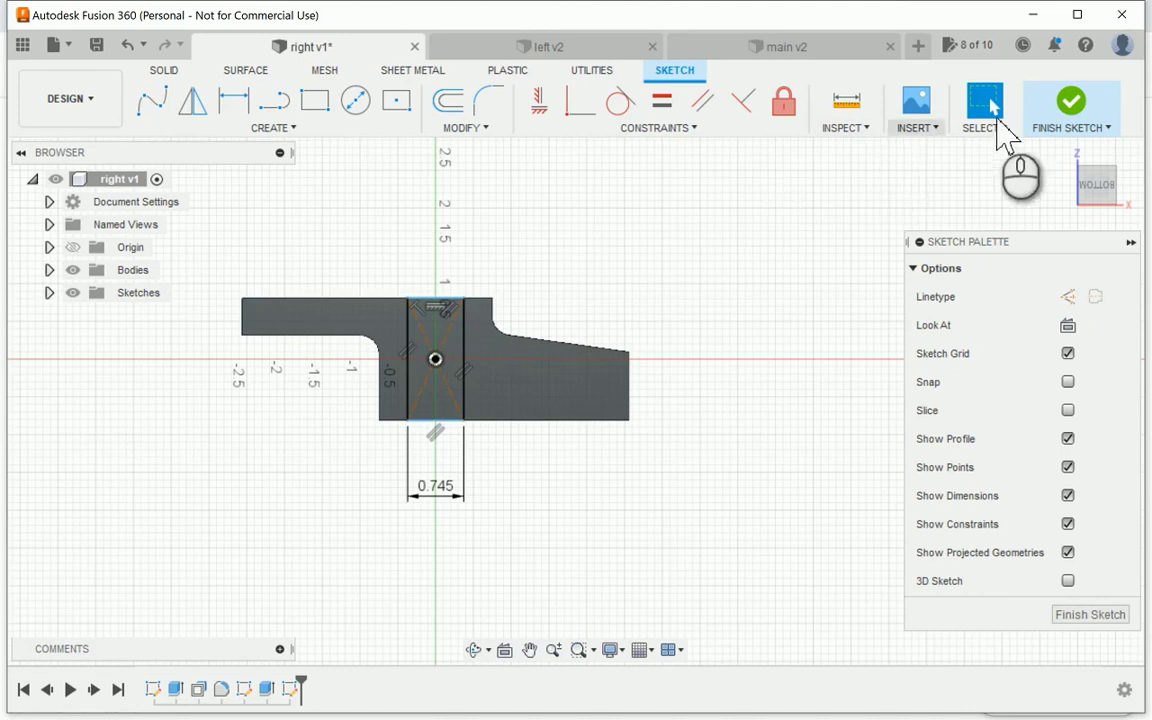
click(1072, 100)
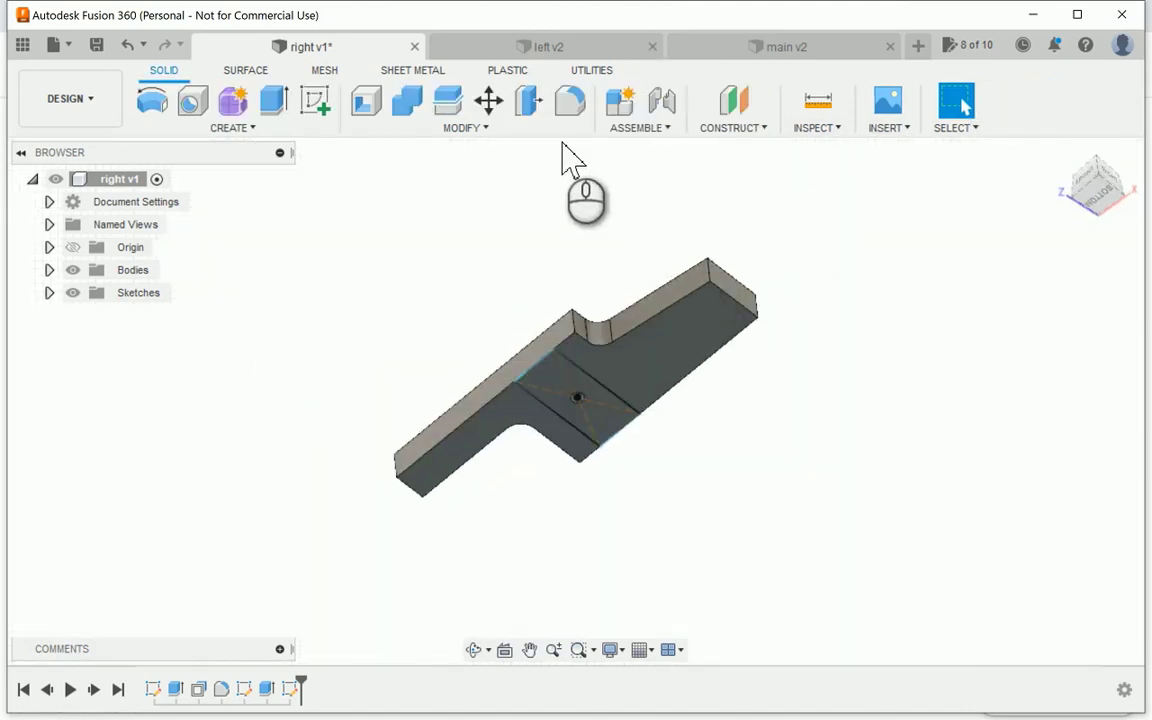
click(528, 100)
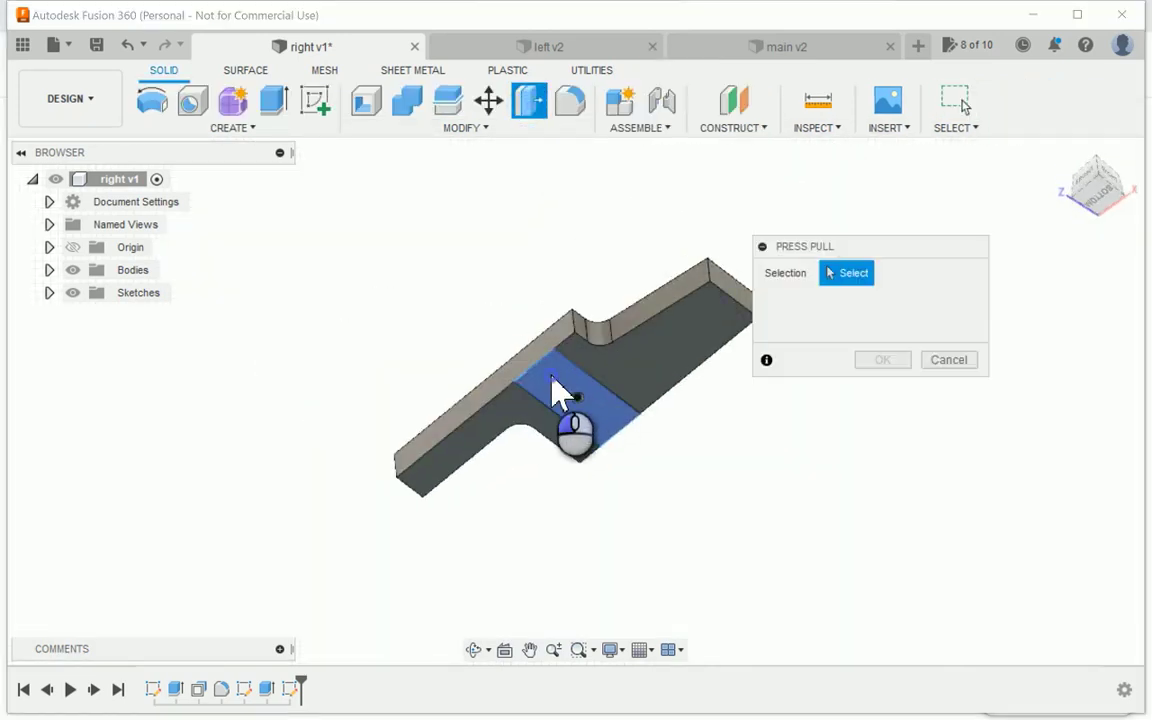
click(272, 100)
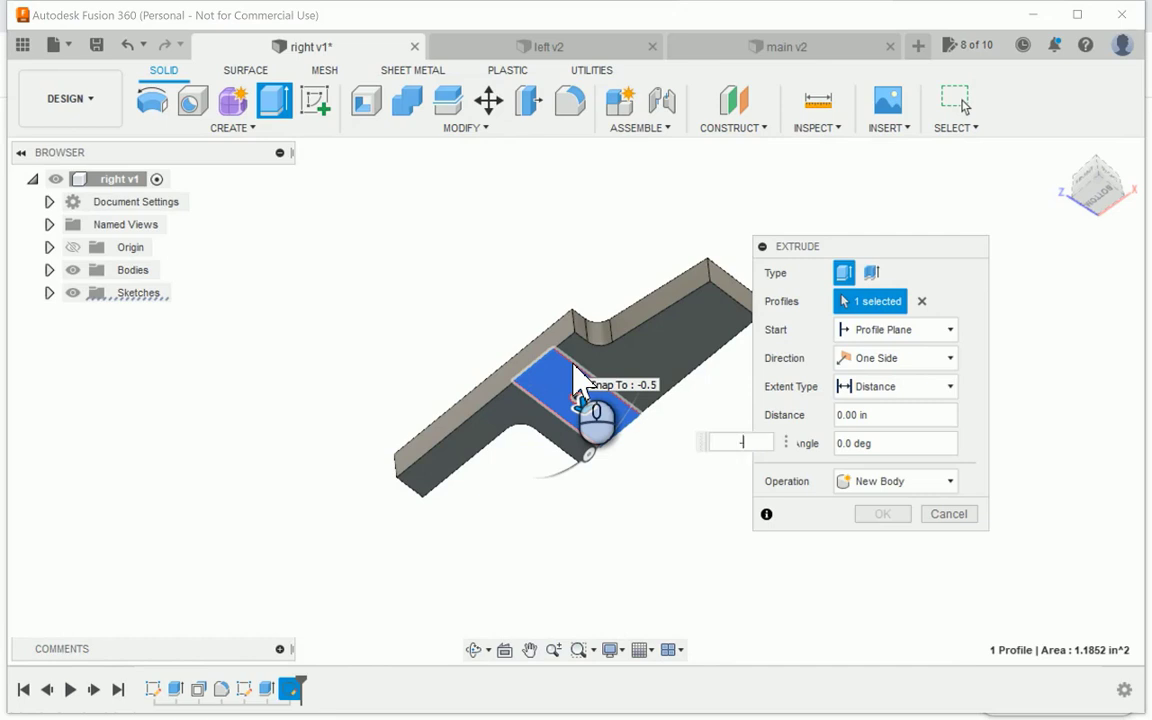
text(-3/16)
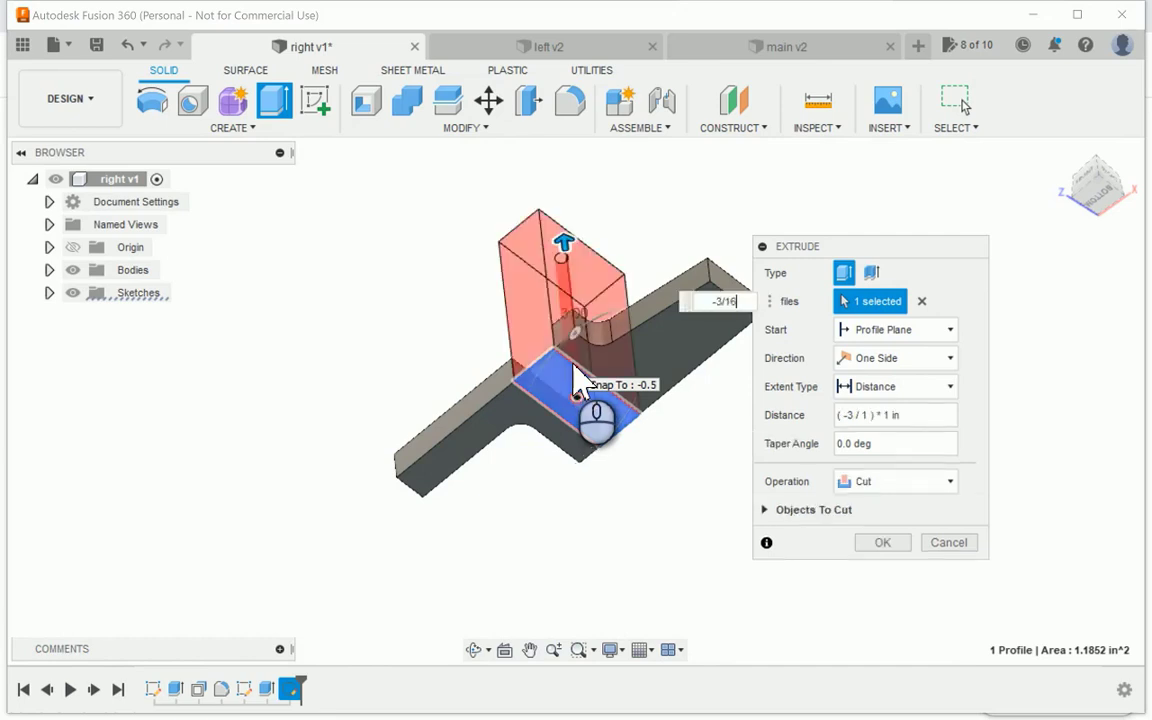
click(880, 542)
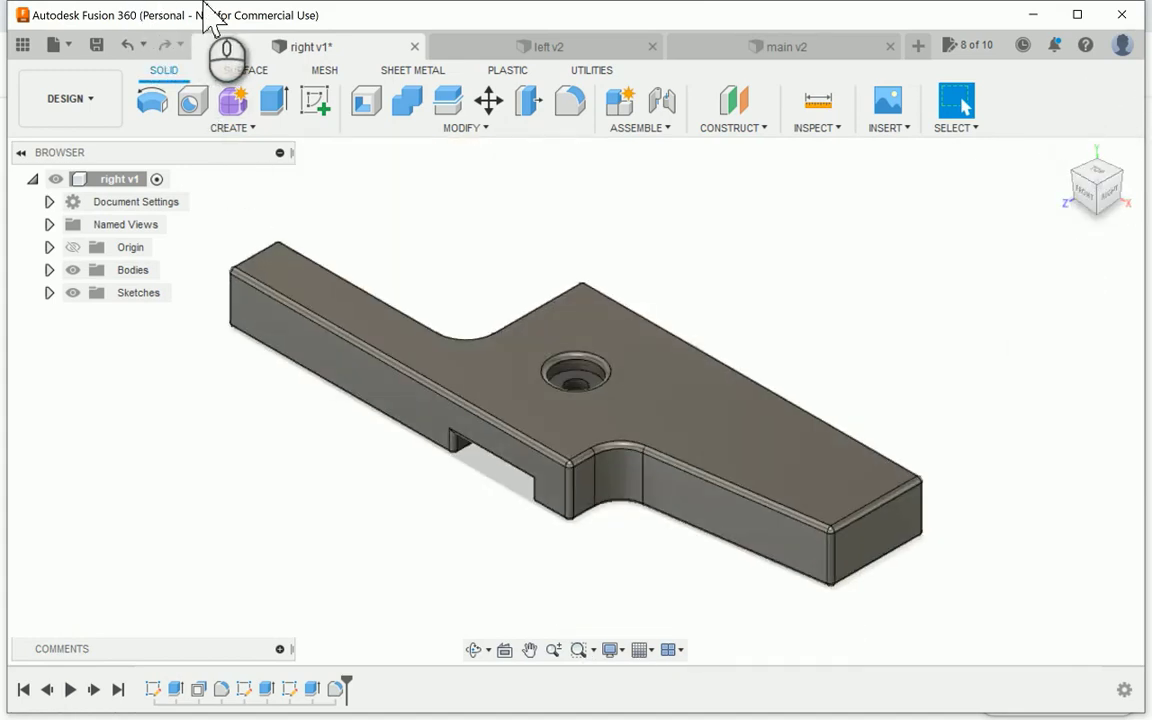
Step: Save the finished right template as a new version
click(96, 44)
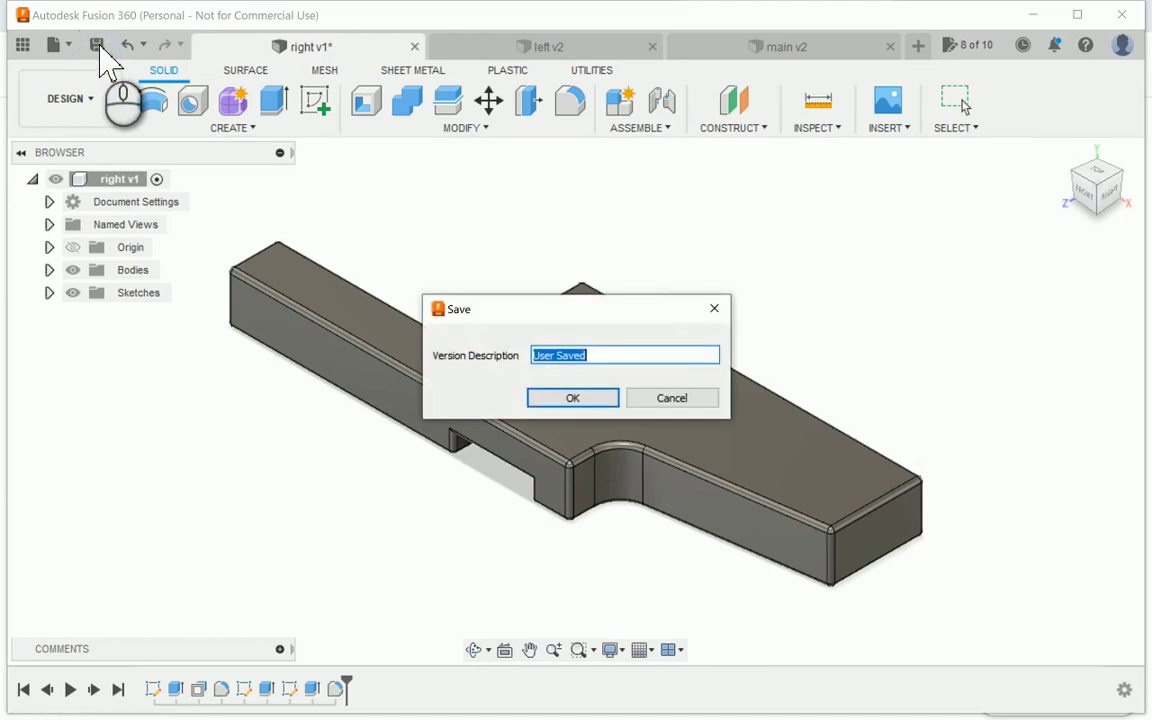
click(572, 396)
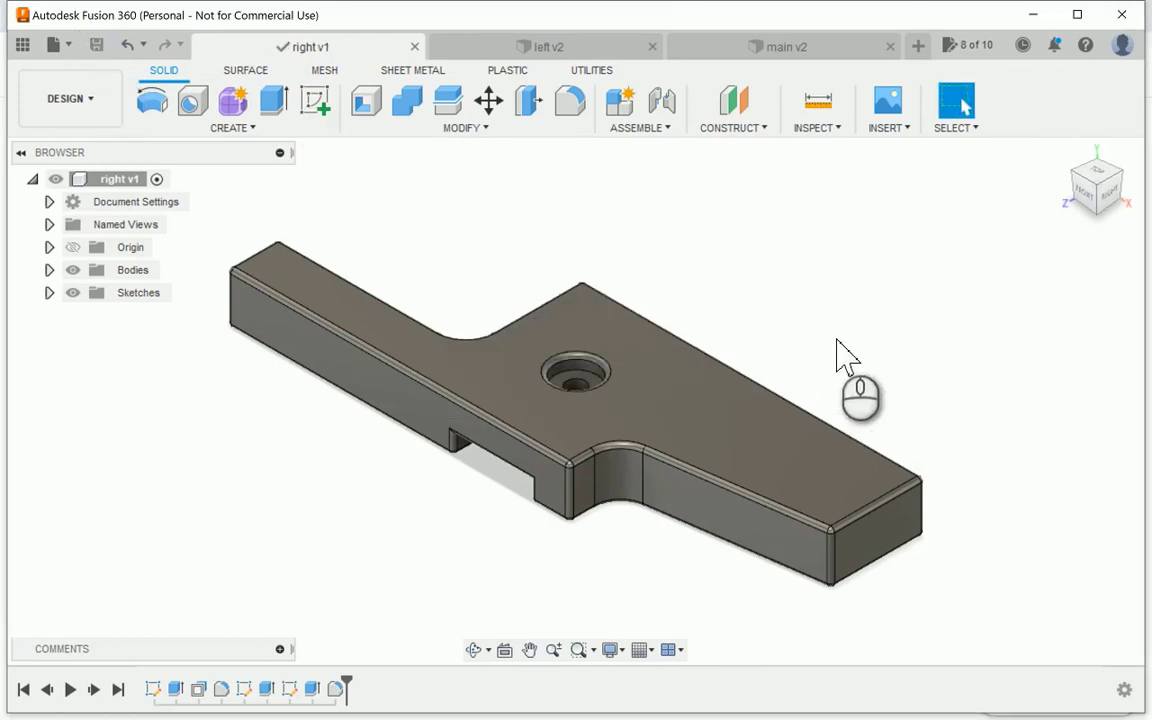
mouse_move(896, 360)
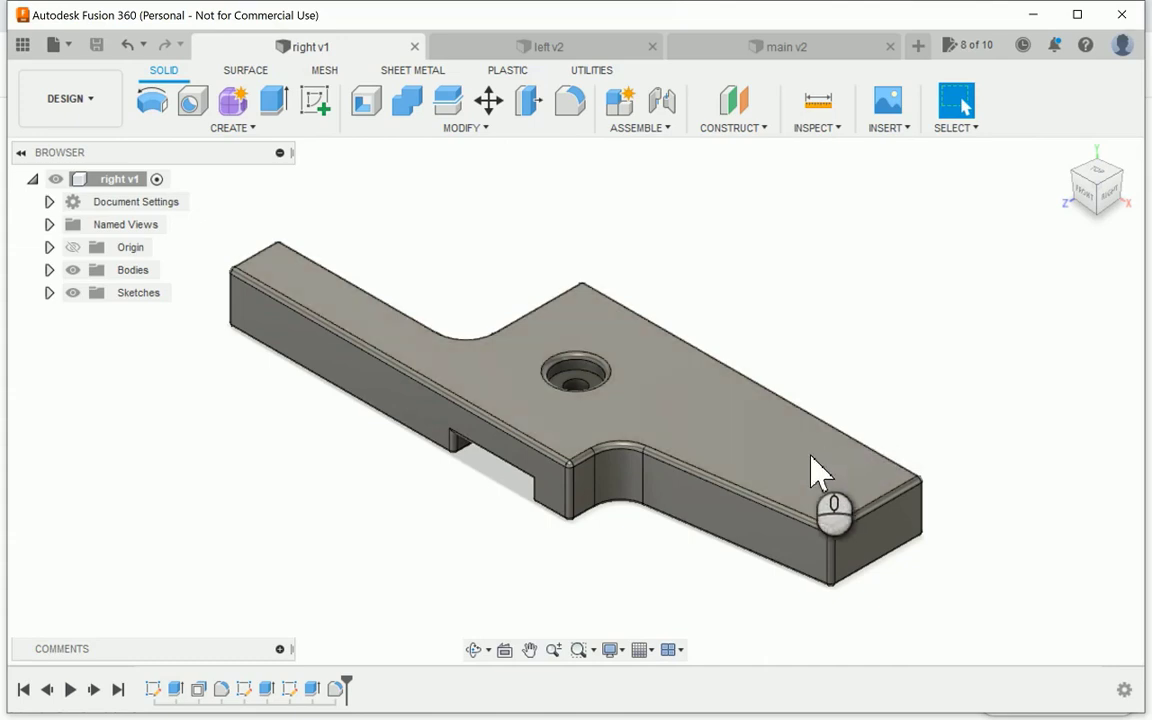
mouse_move(764, 540)
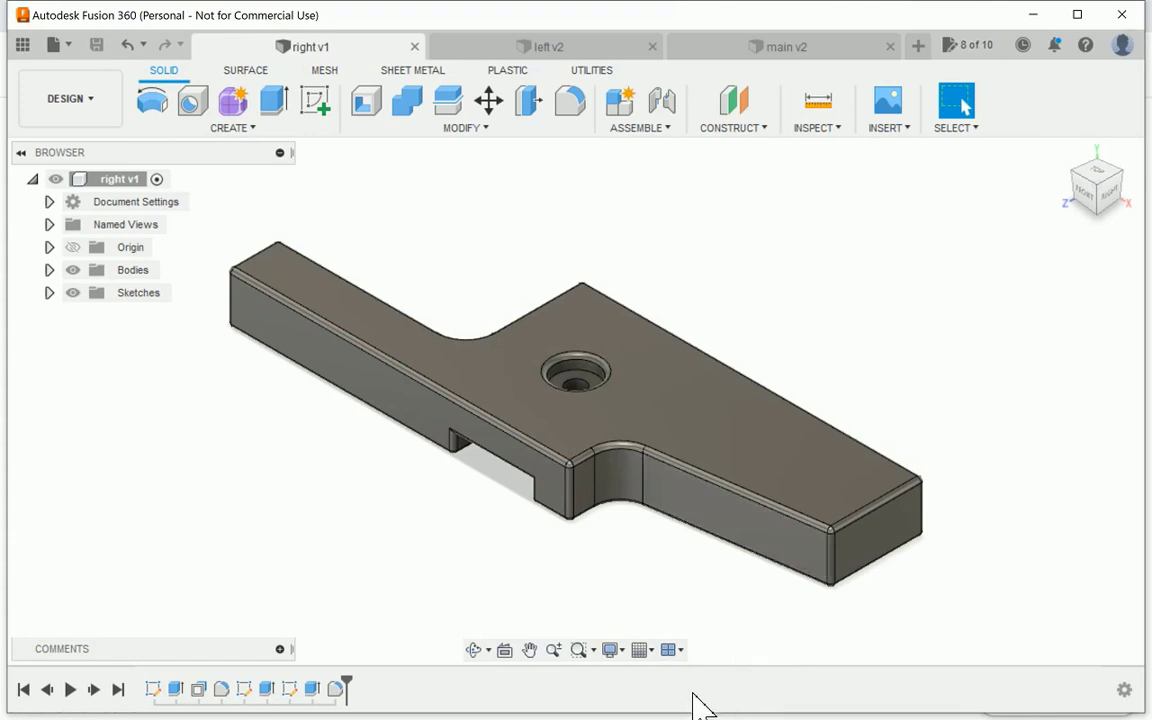
mouse_move(710, 670)
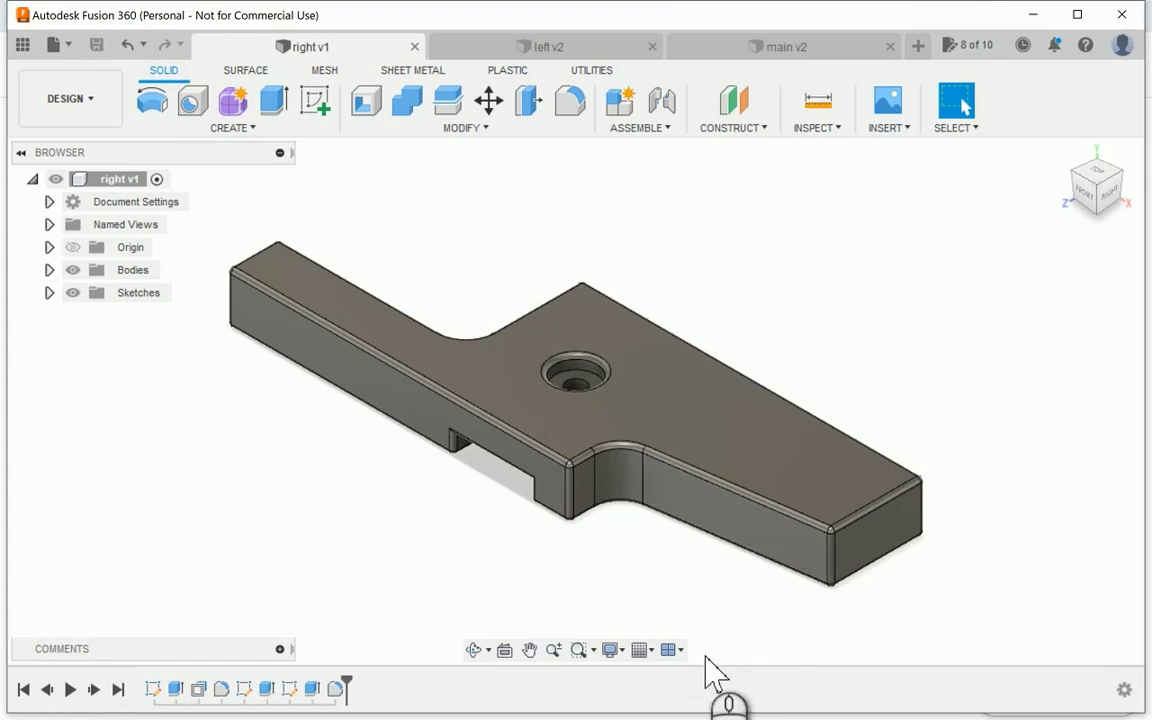